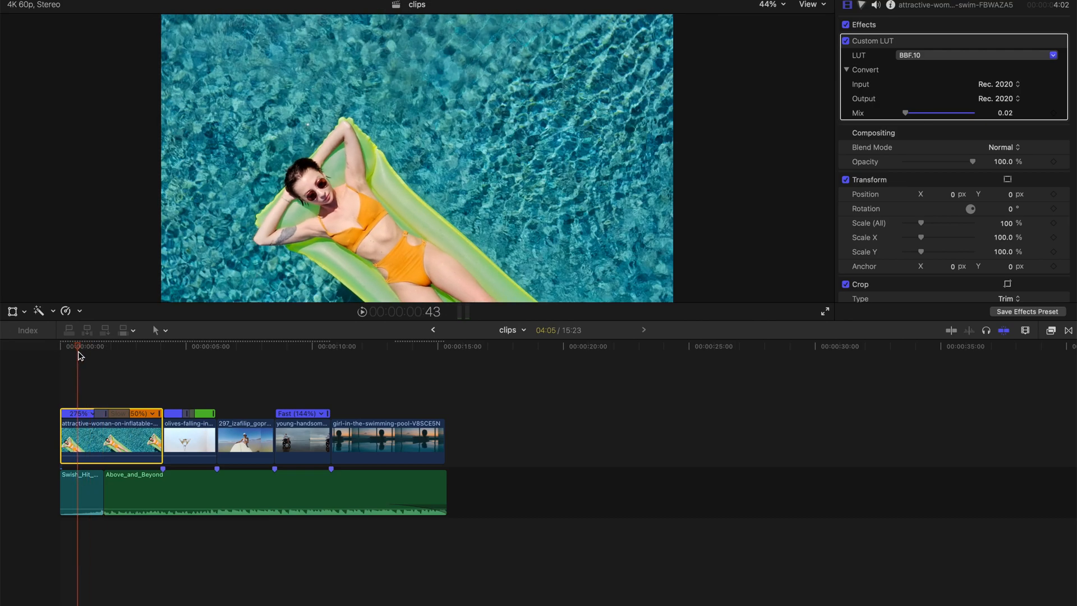
- Skim the surfer, motorcycle and pool shots, then select the final swimming-pool clip to show its retiming
left_click(231, 347)
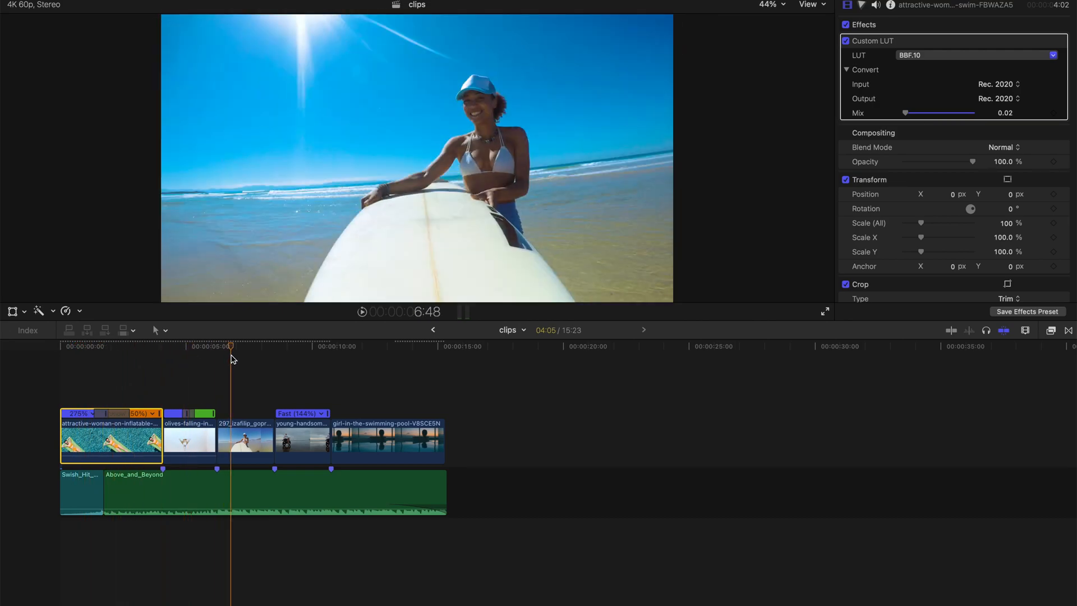
left_click(306, 347)
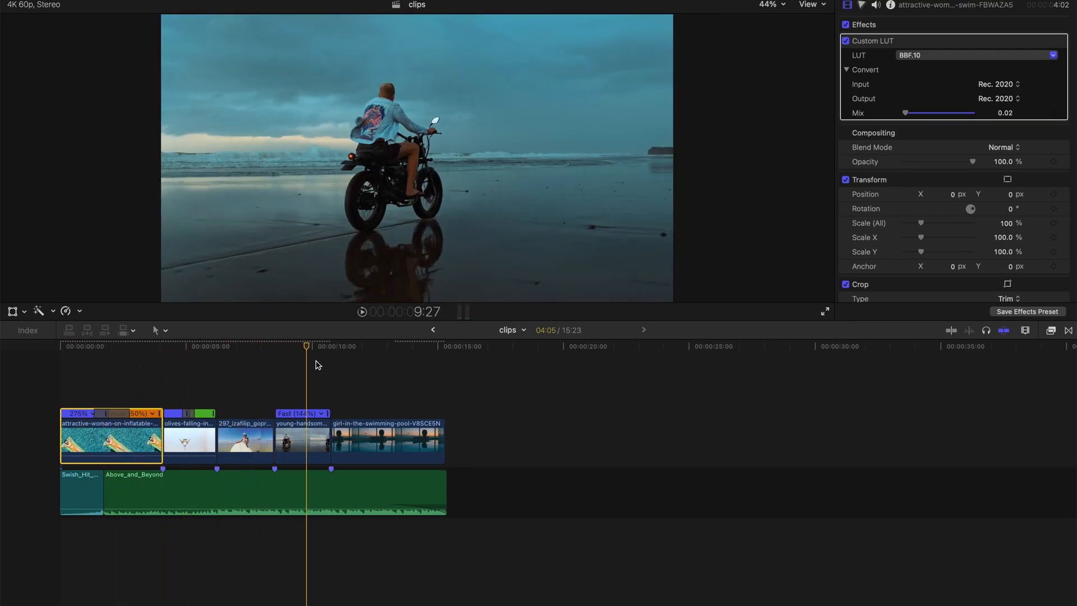
left_click(106, 426)
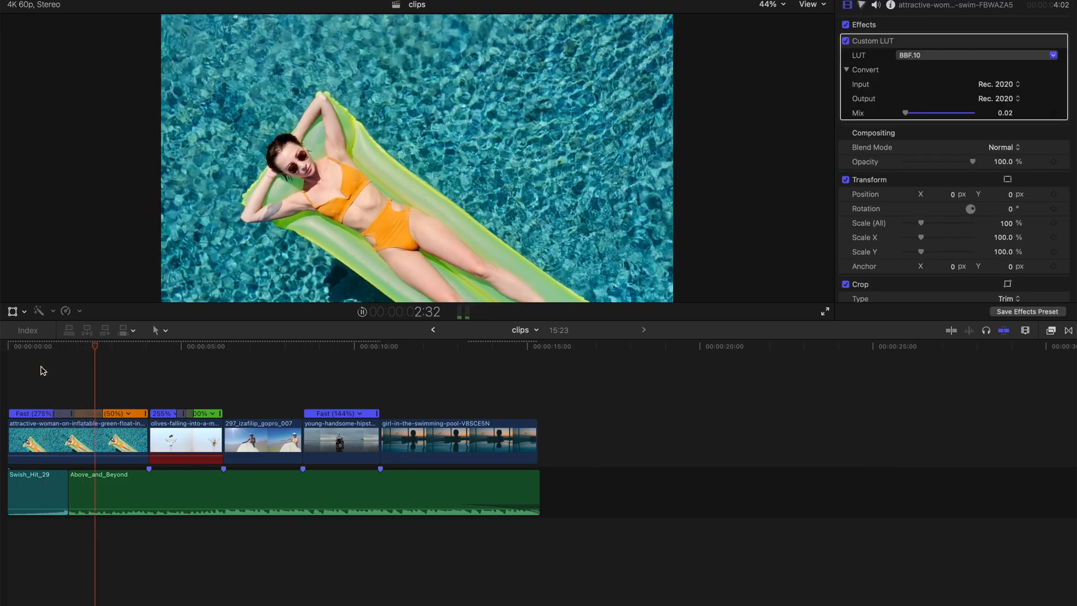
left_click(58, 346)
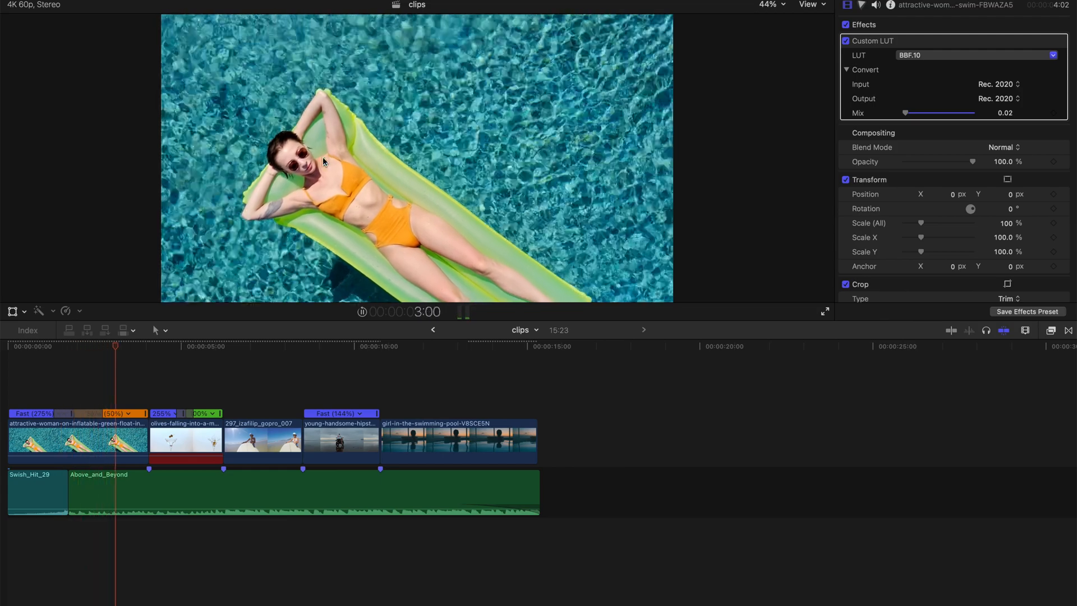
left_click(475, 441)
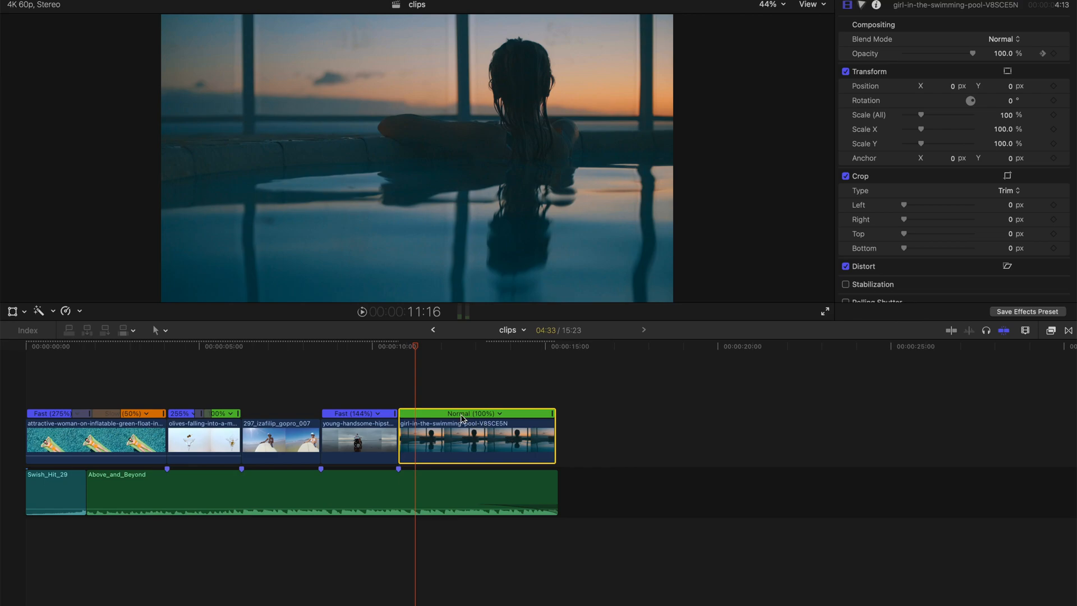
mouse_move(556, 421)
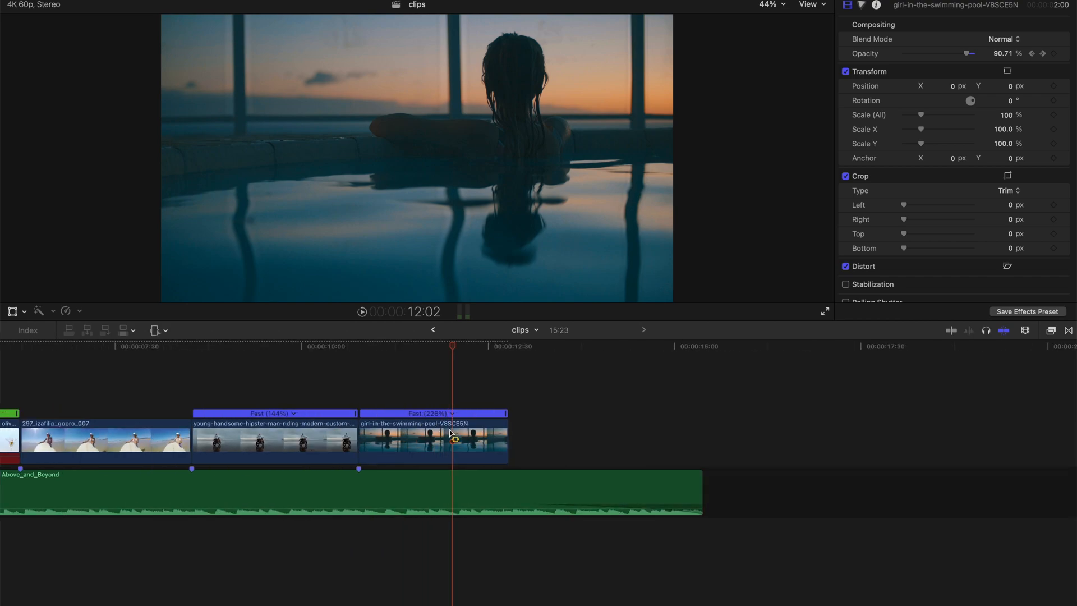
- Mark a section near the end of the pool clip and retime it to Slow 50%
left_click(474, 439)
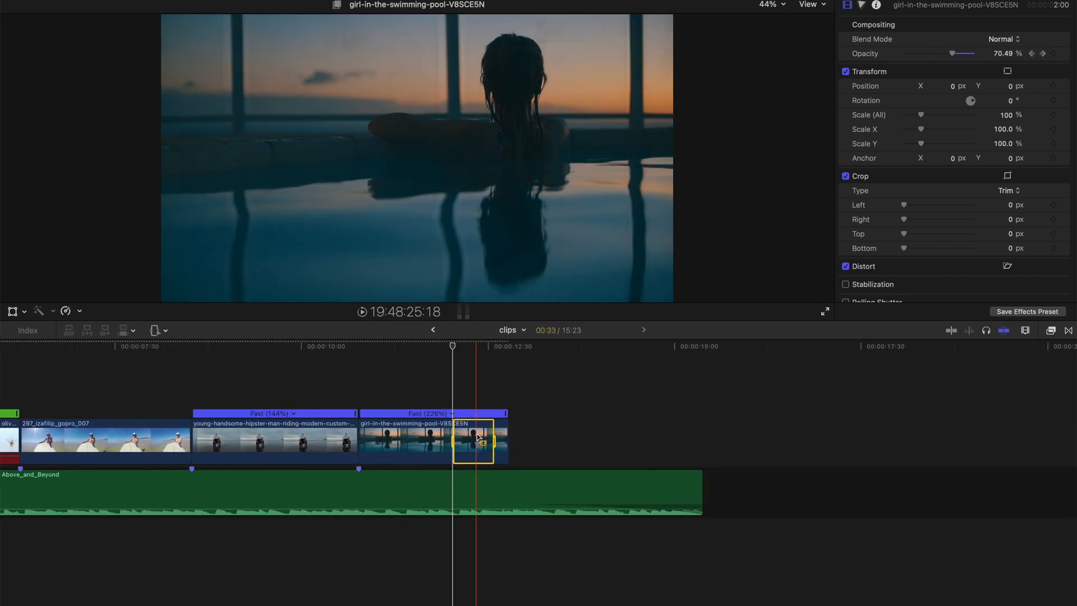
left_click(65, 310)
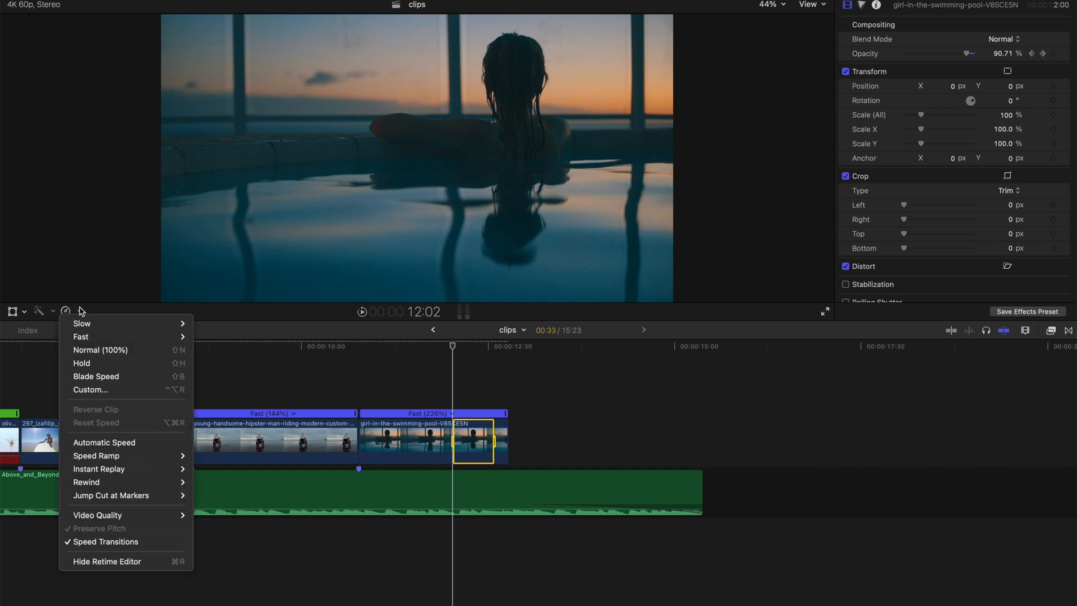
mouse_move(125, 323)
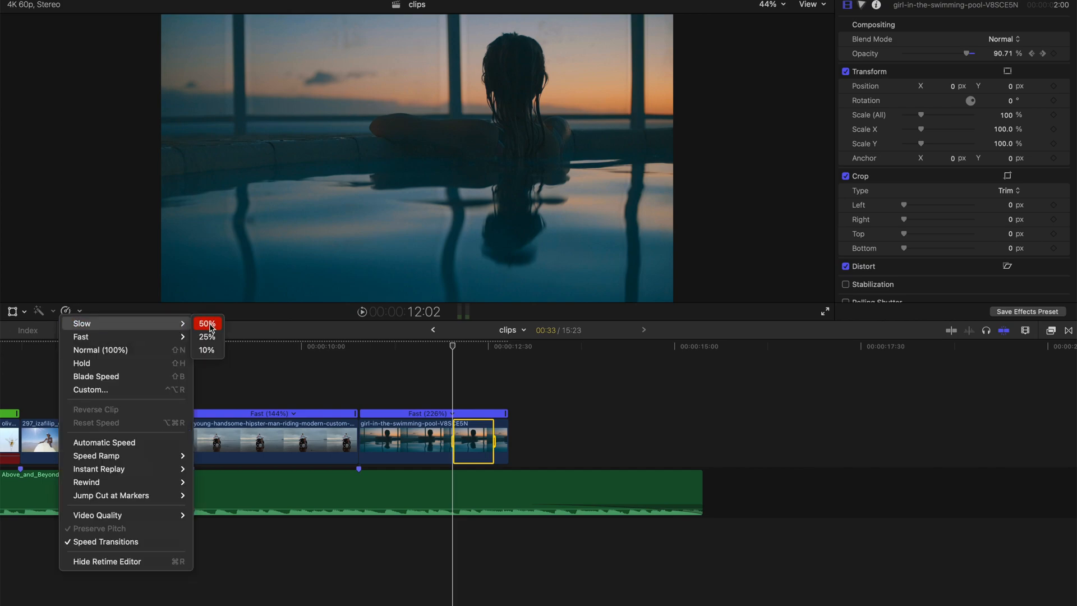
left_click(205, 323)
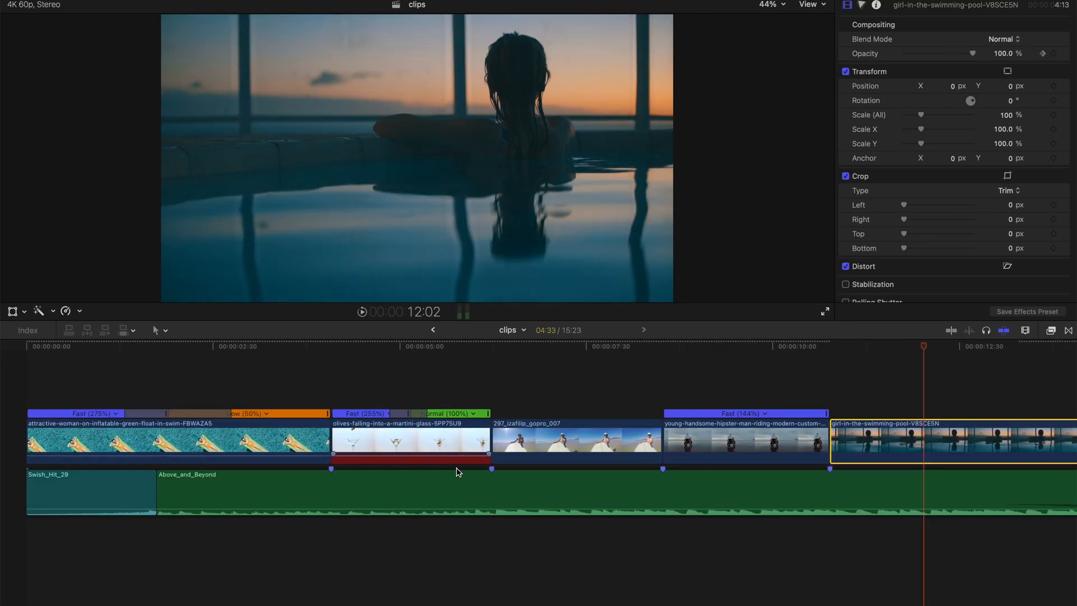
- Select the opening pool clip and bring up the Libraries media browser
left_click(410, 439)
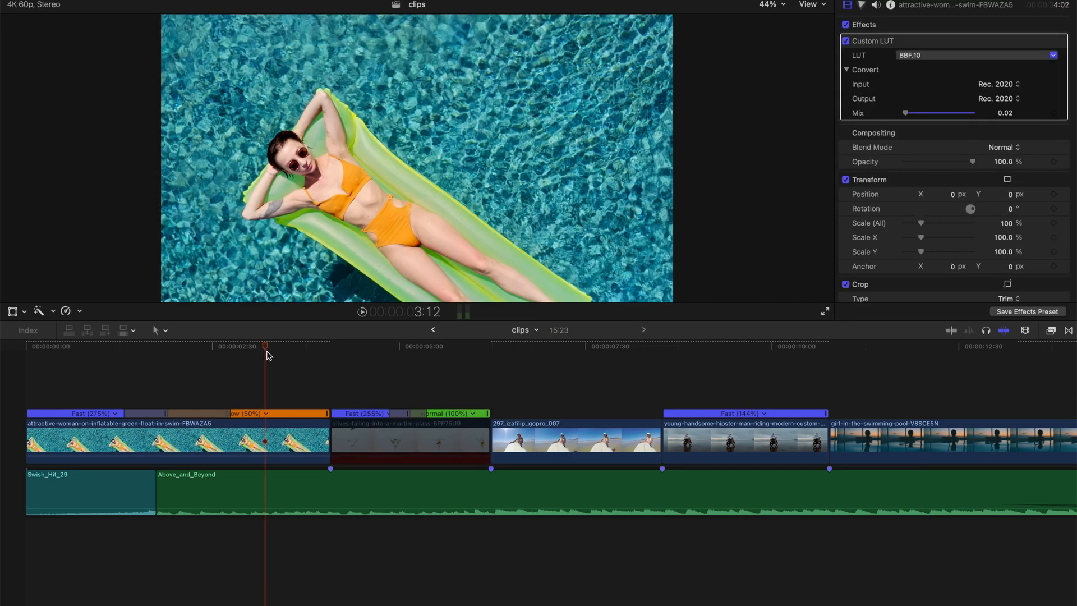
left_click(203, 346)
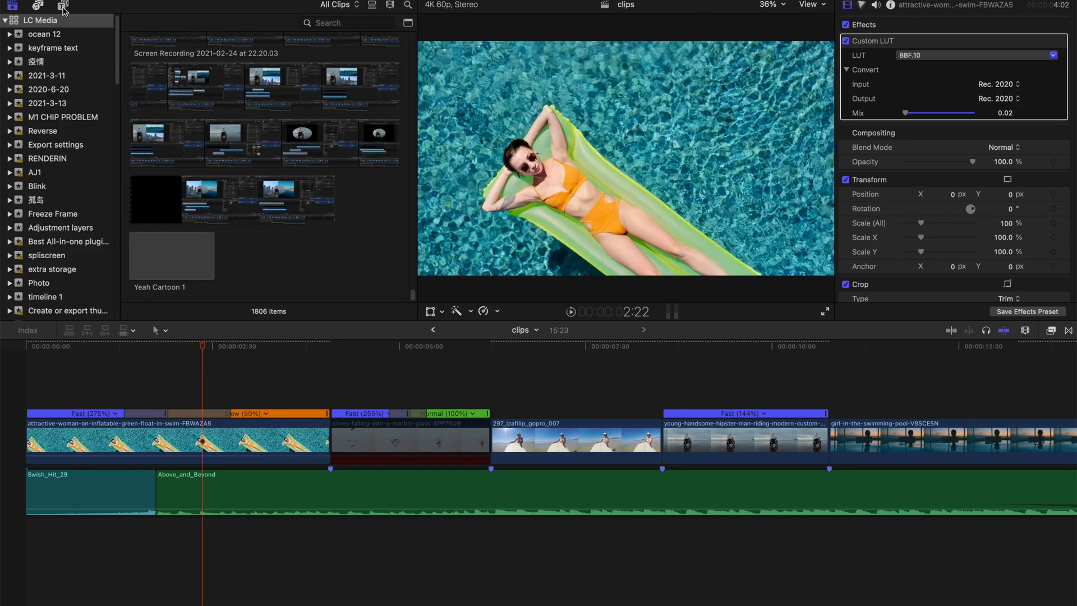
- Search the Generators for 'cus' and drag the Custom generator above the opening clips
left_click(63, 6)
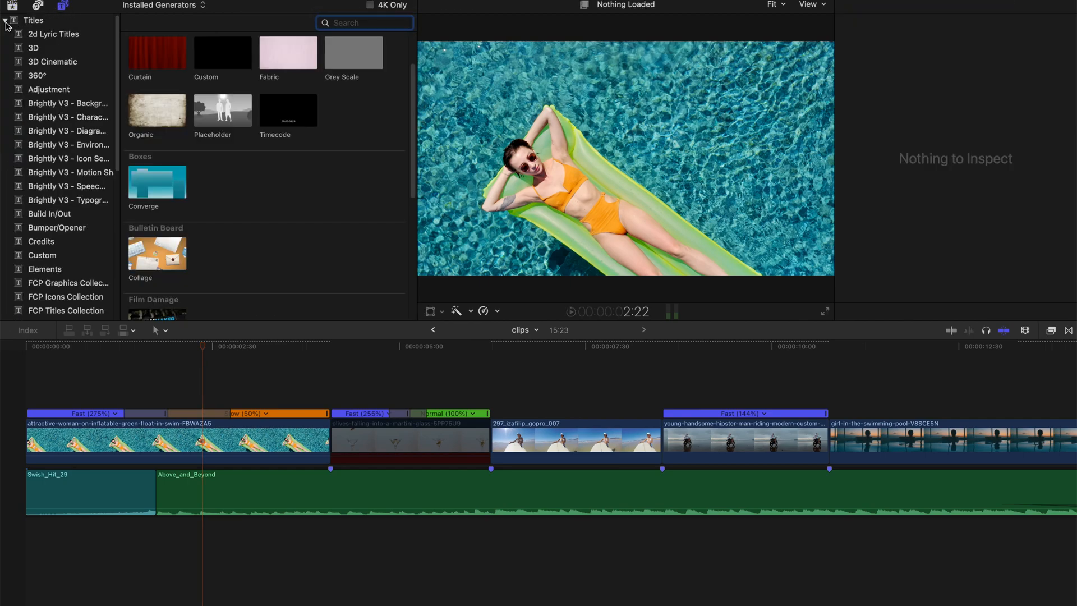
left_click(44, 34)
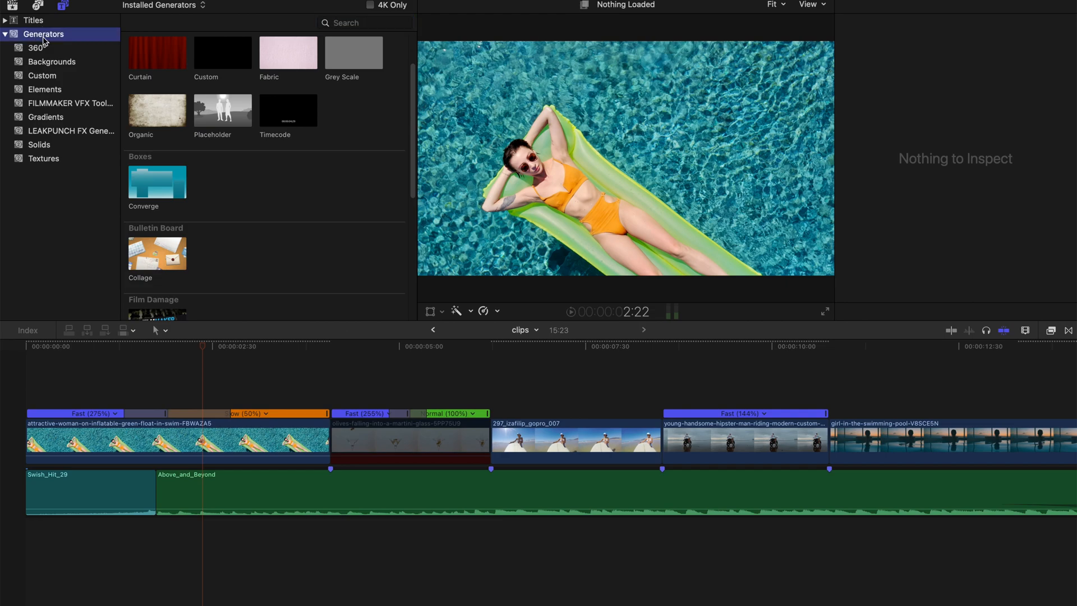
left_click(363, 22)
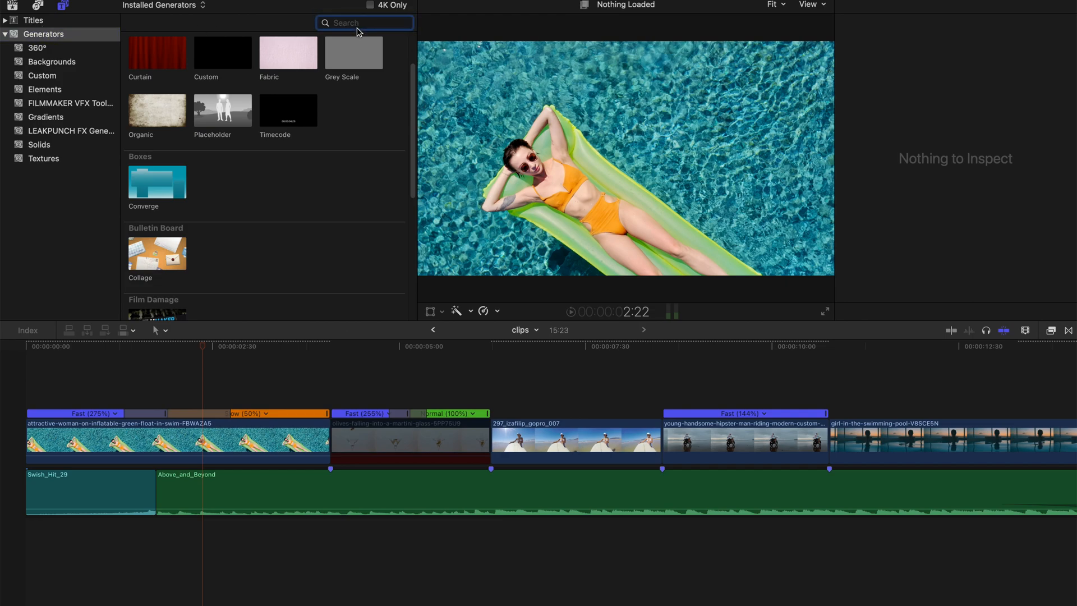
type("cus")
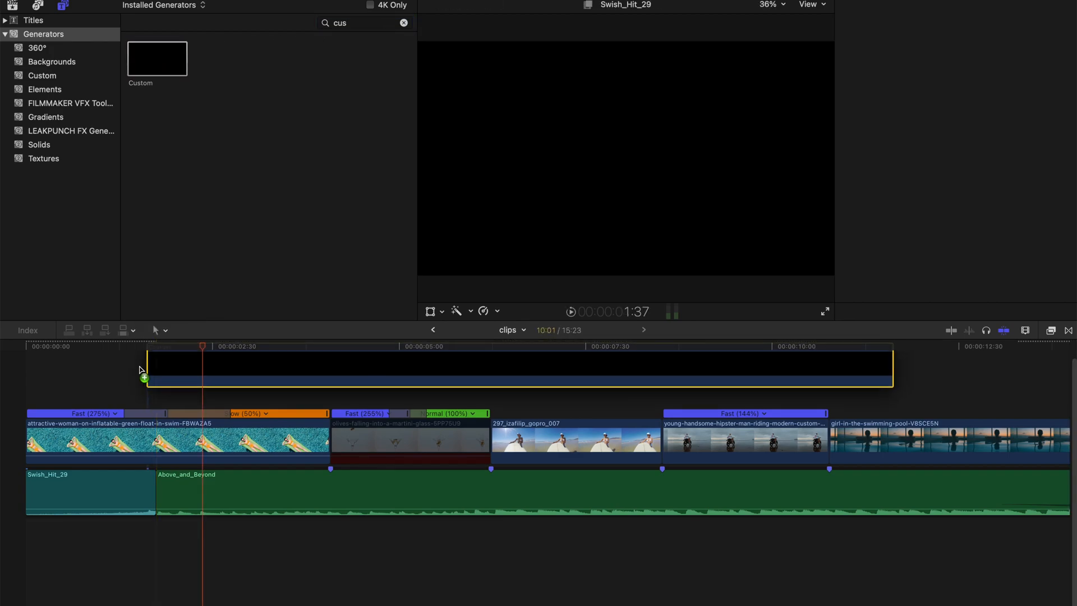
left_click_drag(145, 369, 695, 378)
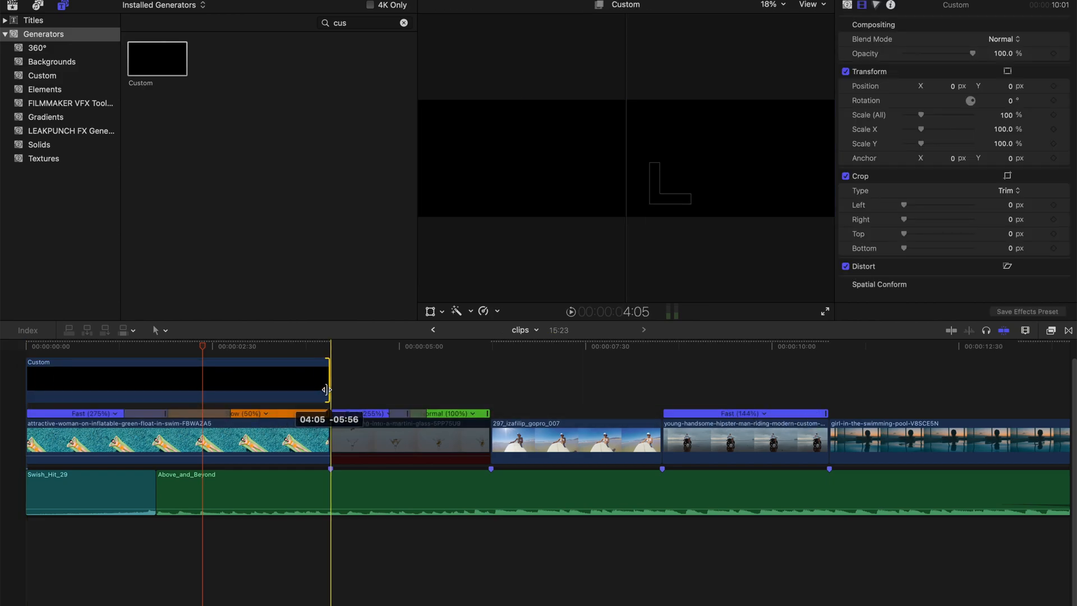
- Trim the Custom generator to end with the first clip at 4:05 and add a marker at the playhead
left_click_drag(329, 389, 337, 390)
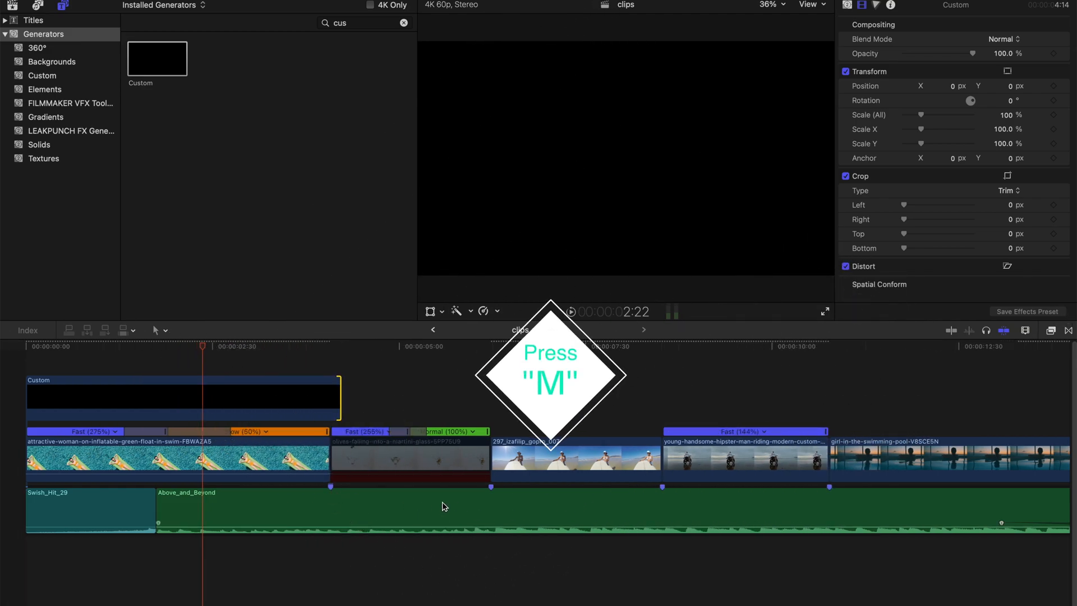
key("m")
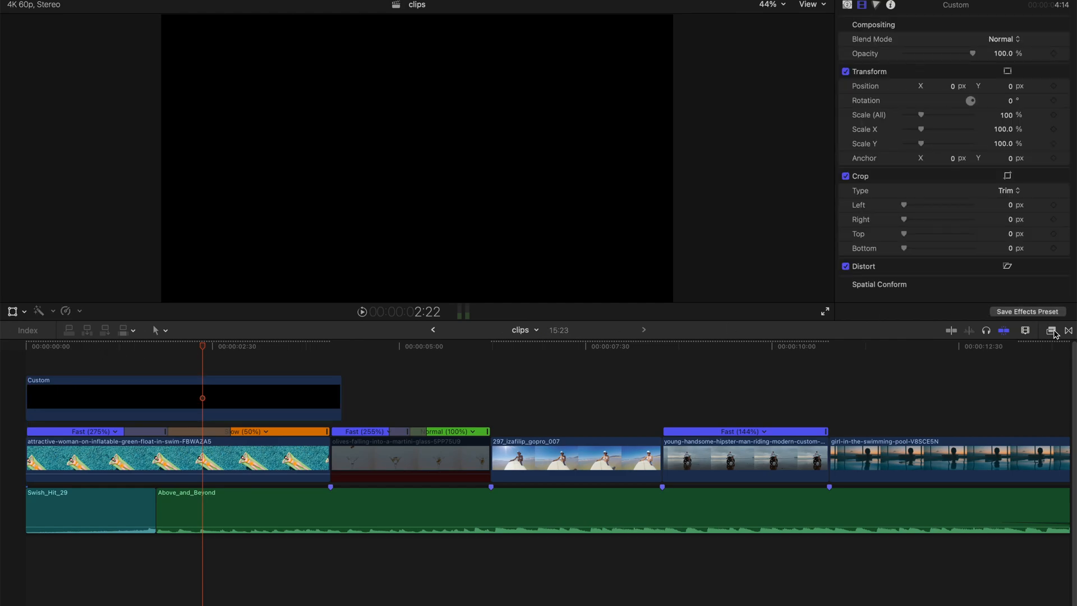
- Apply a Shape Mask to the black generator, invert it and remove its feathered edge
left_click(1047, 329)
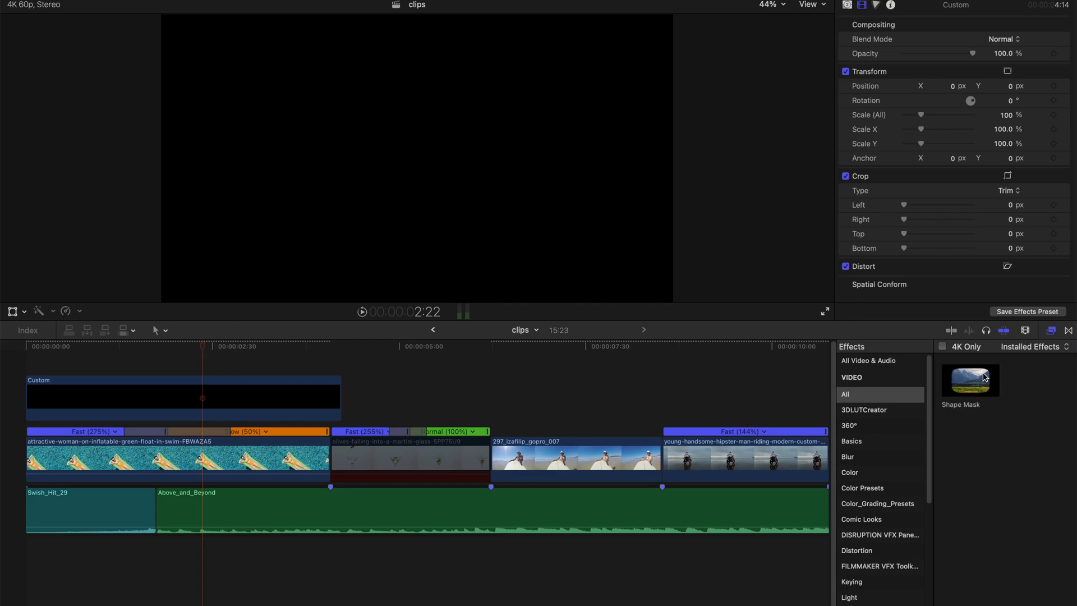
left_click(969, 380)
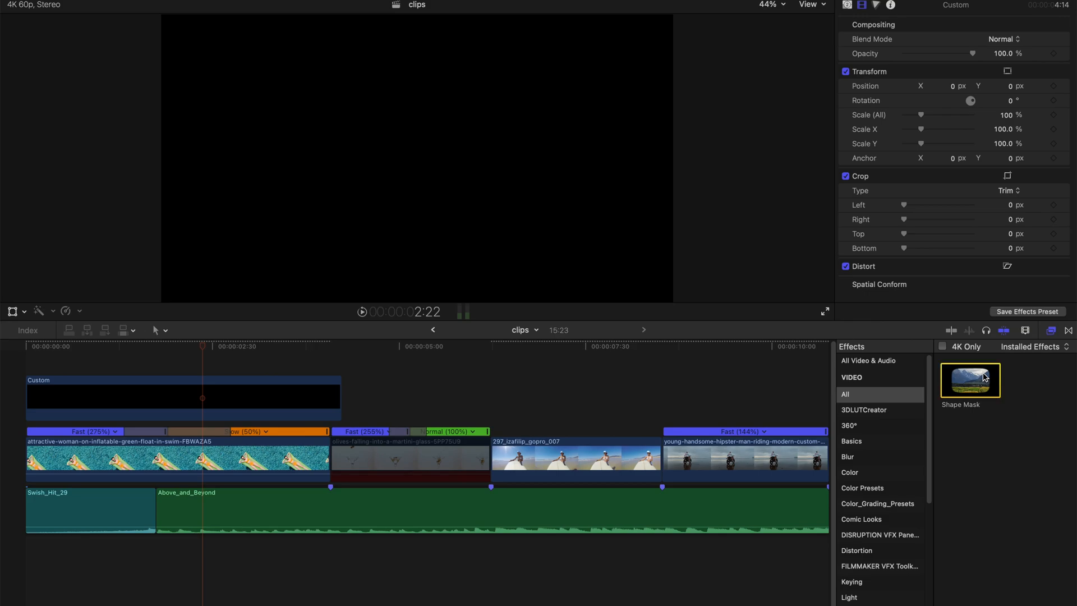
left_click_drag(971, 381, 170, 402)
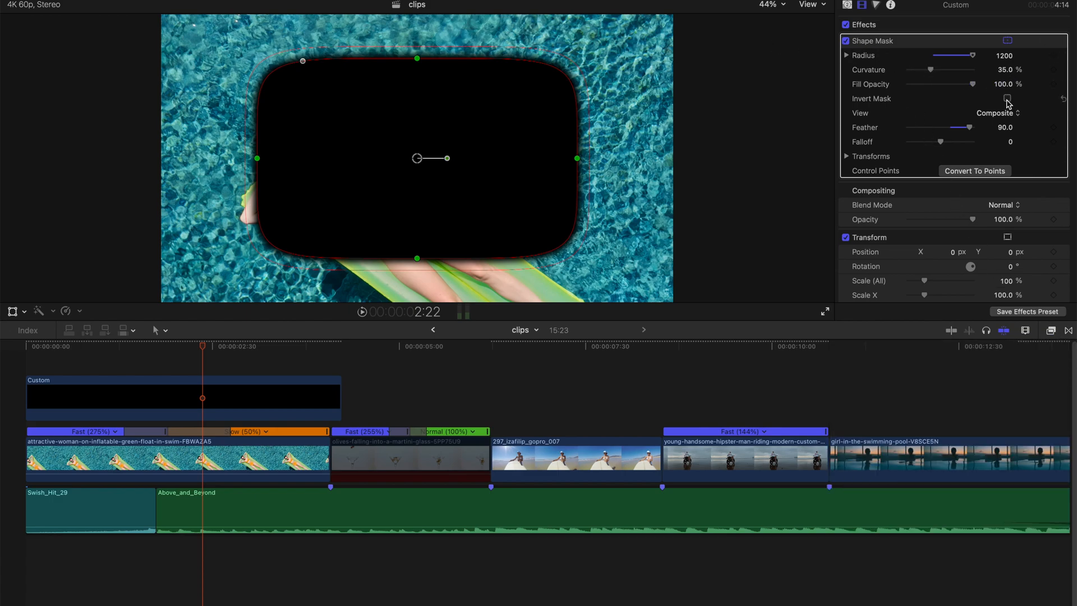
left_click(1008, 99)
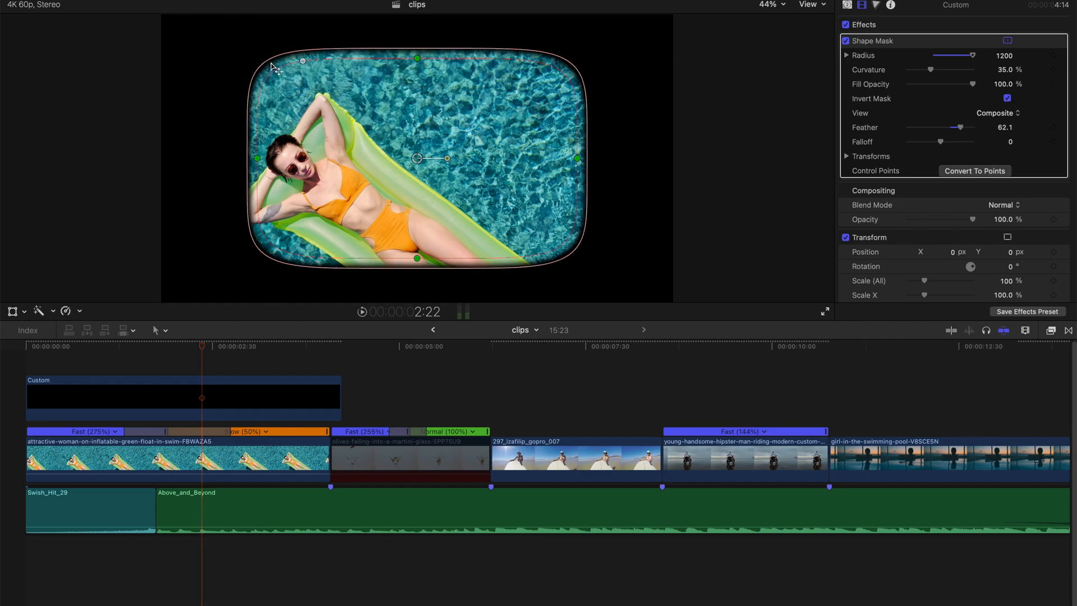
left_click_drag(968, 127, 947, 127)
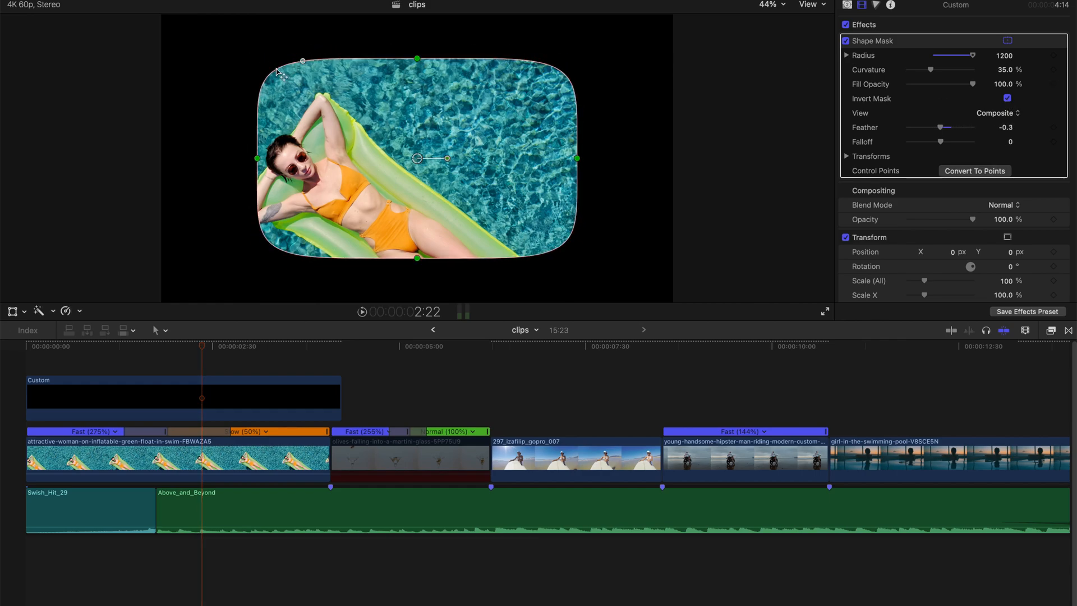
- Set the mask curvature to 100% and narrow its radius until it becomes a perfect circle
left_click_drag(302, 60, 308, 63)
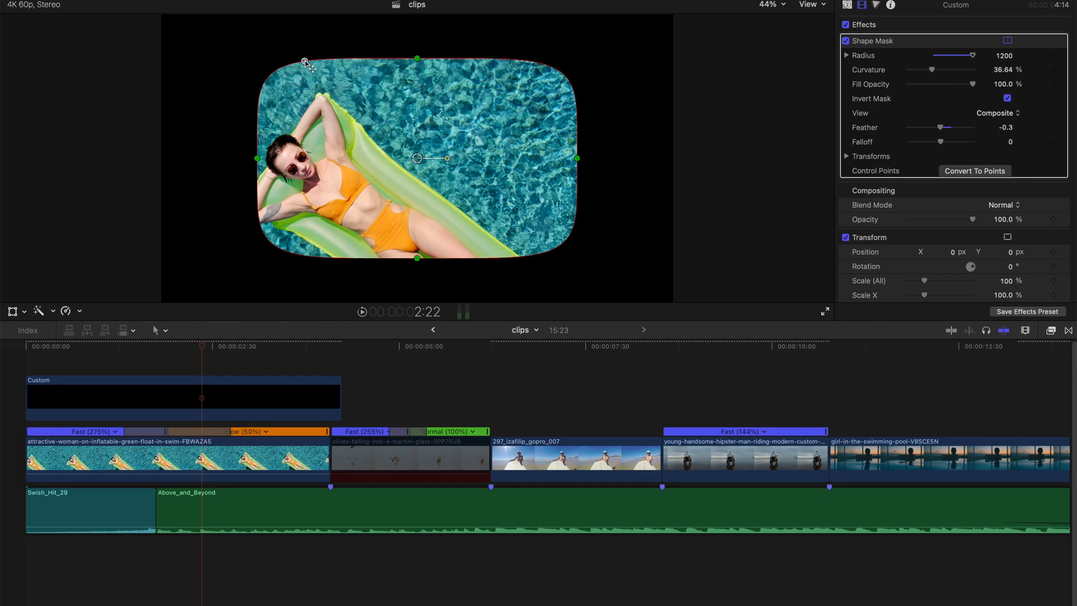
left_click_drag(933, 70, 968, 70)
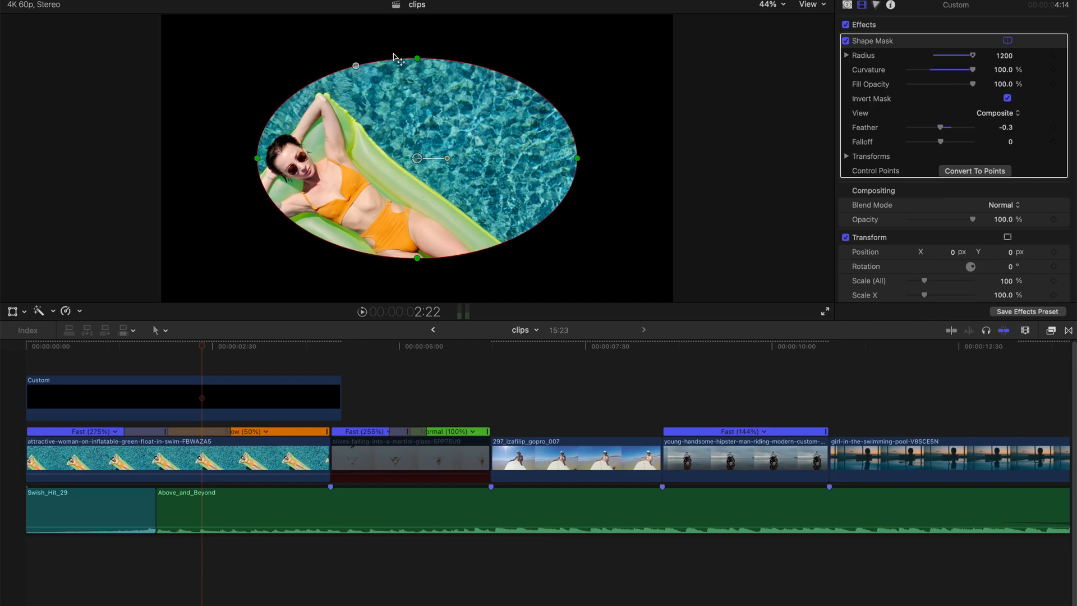
left_click_drag(575, 158, 547, 159)
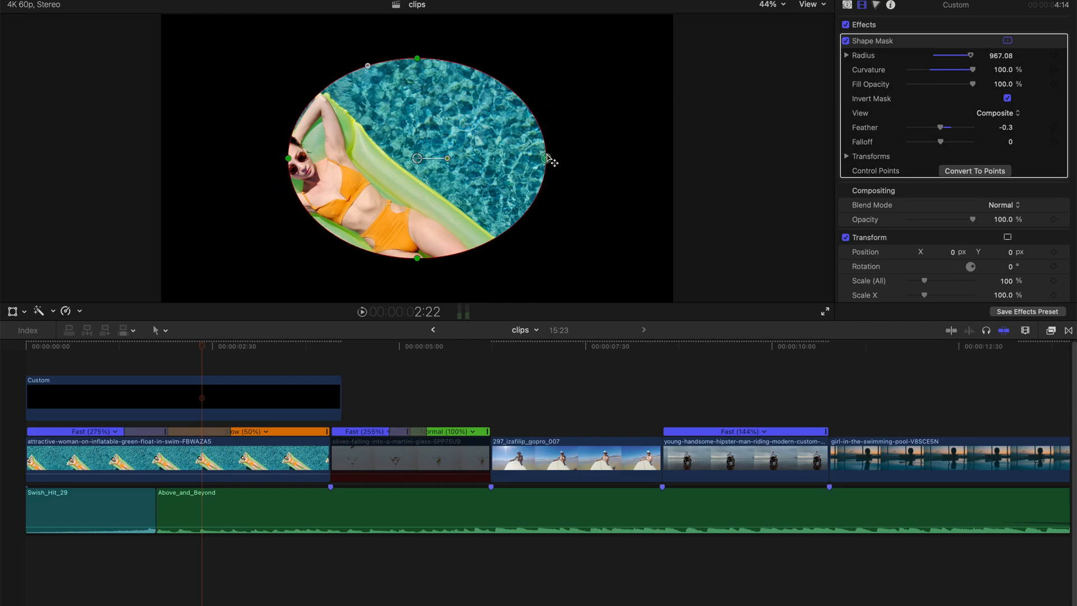
left_click_drag(549, 158, 516, 158)
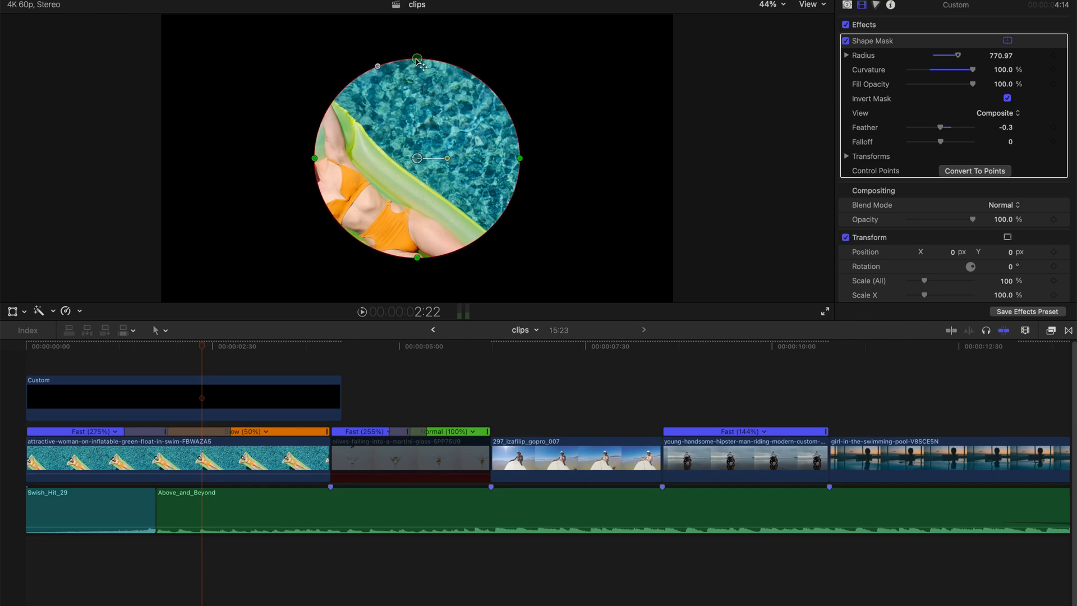
mouse_move(598, 150)
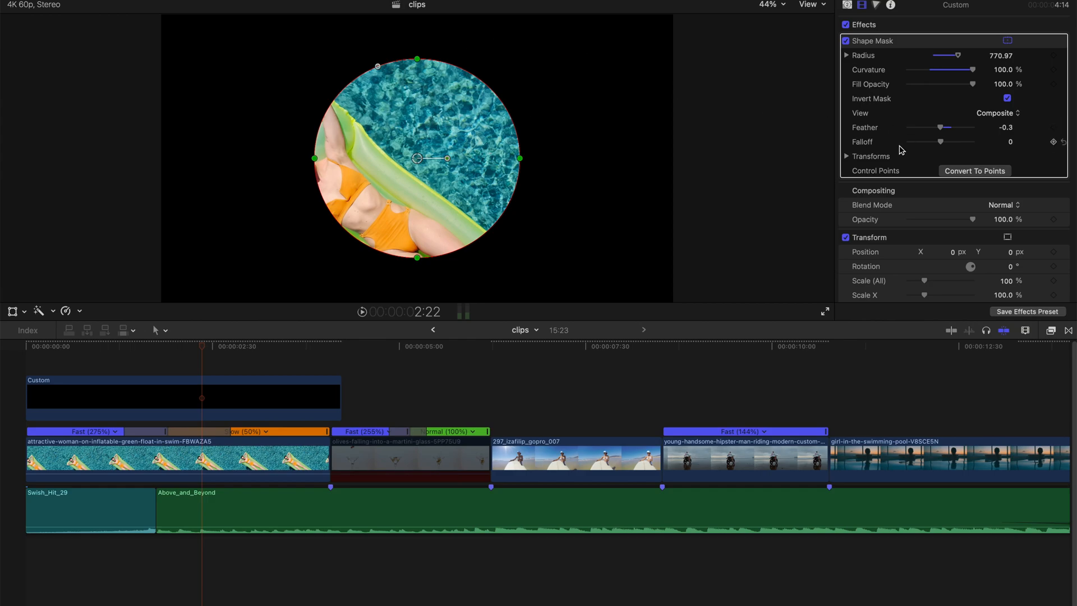
- Expand the Shape Mask Transforms and Scale settings so the circle can be scaled to 288%
left_click(846, 156)
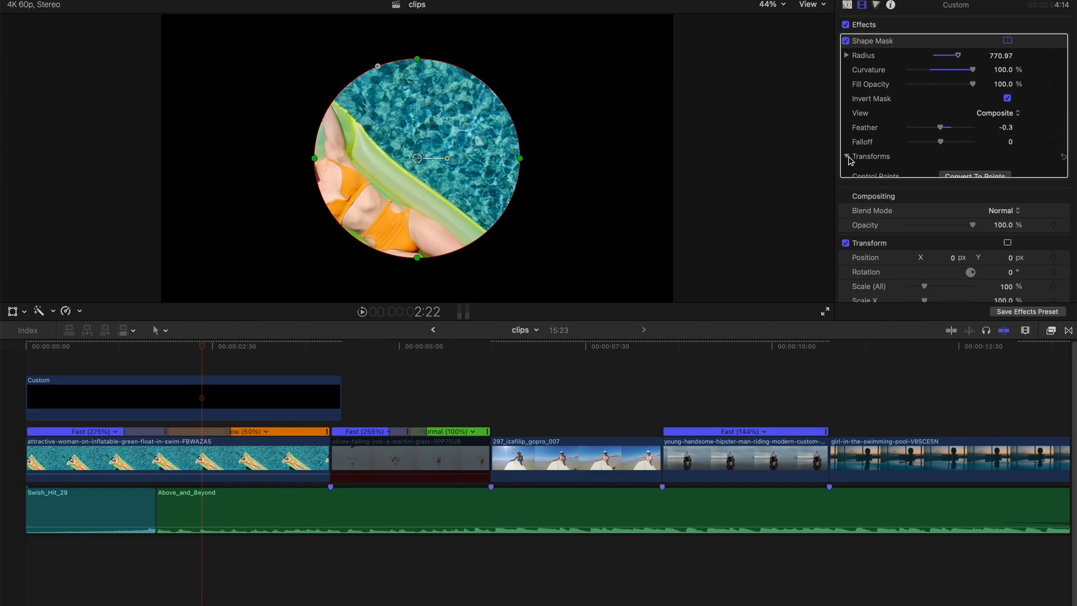
left_click(846, 156)
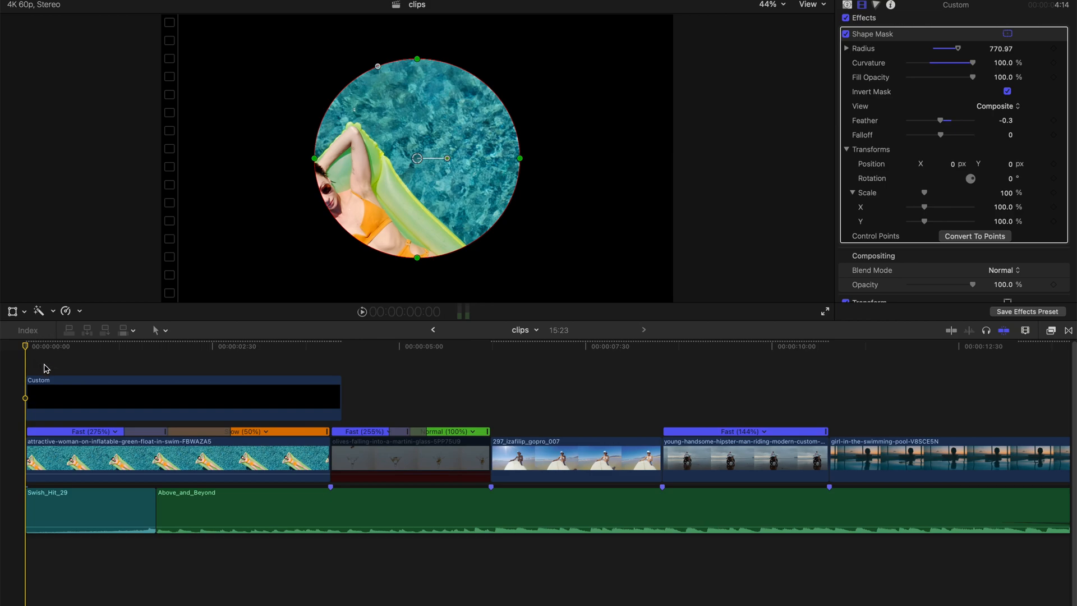
mouse_move(872, 245)
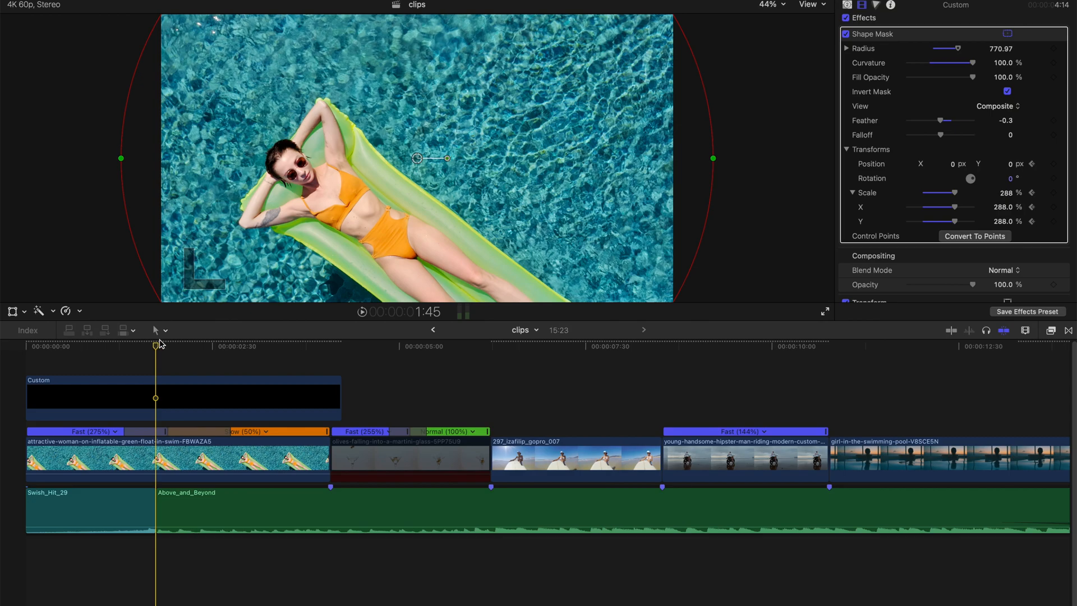
- About three seconds in, keyframe the mask and shrink it to 92% centred over the woman's face
left_click(182, 346)
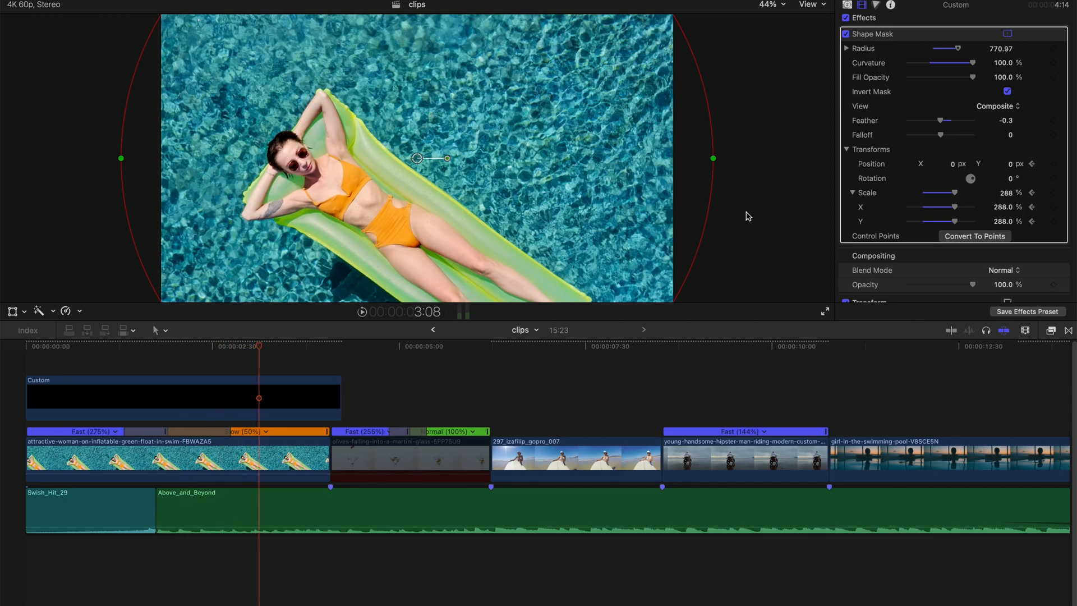
left_click_drag(951, 192, 955, 192)
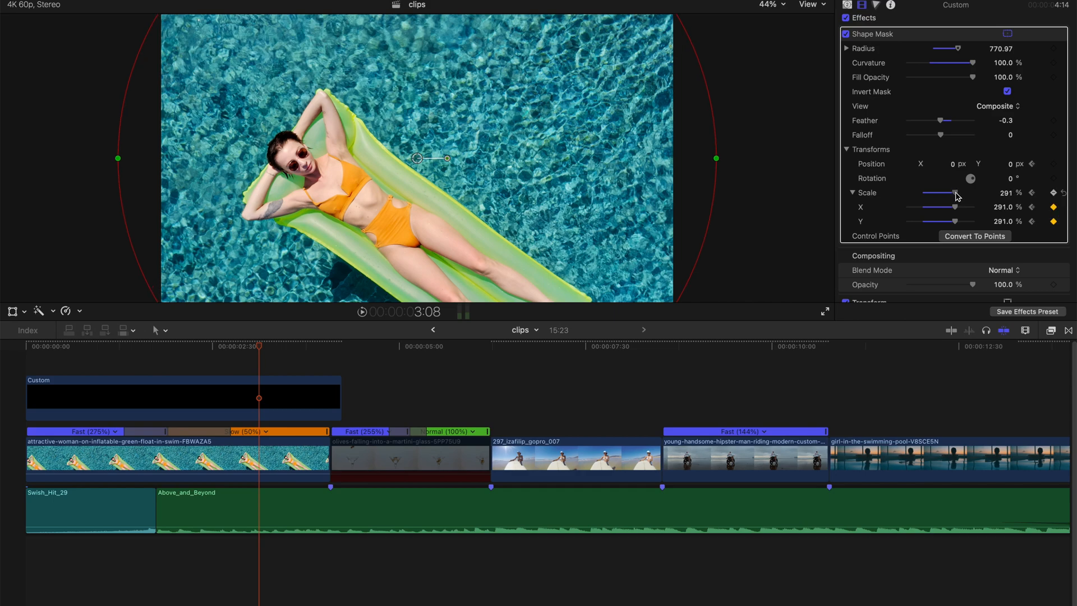
left_click_drag(953, 200, 922, 200)
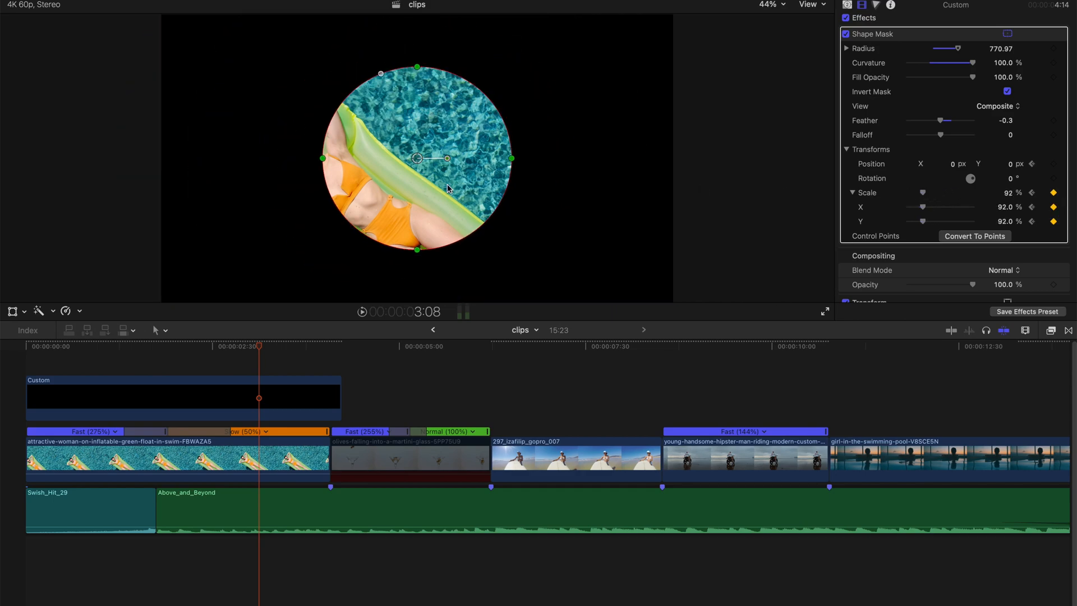
left_click_drag(446, 159, 351, 164)
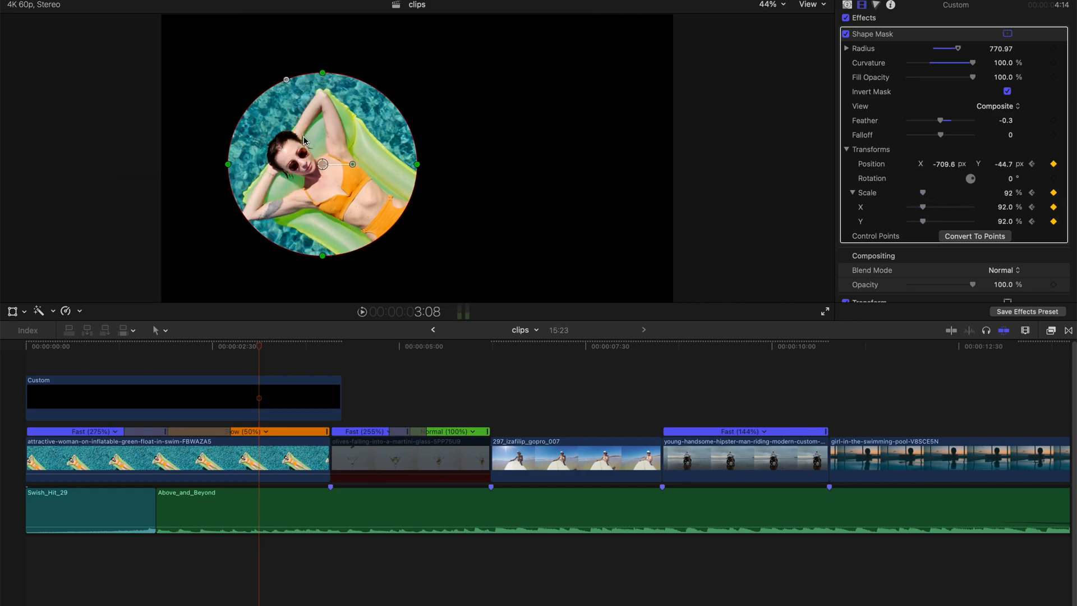
left_click_drag(323, 164, 305, 157)
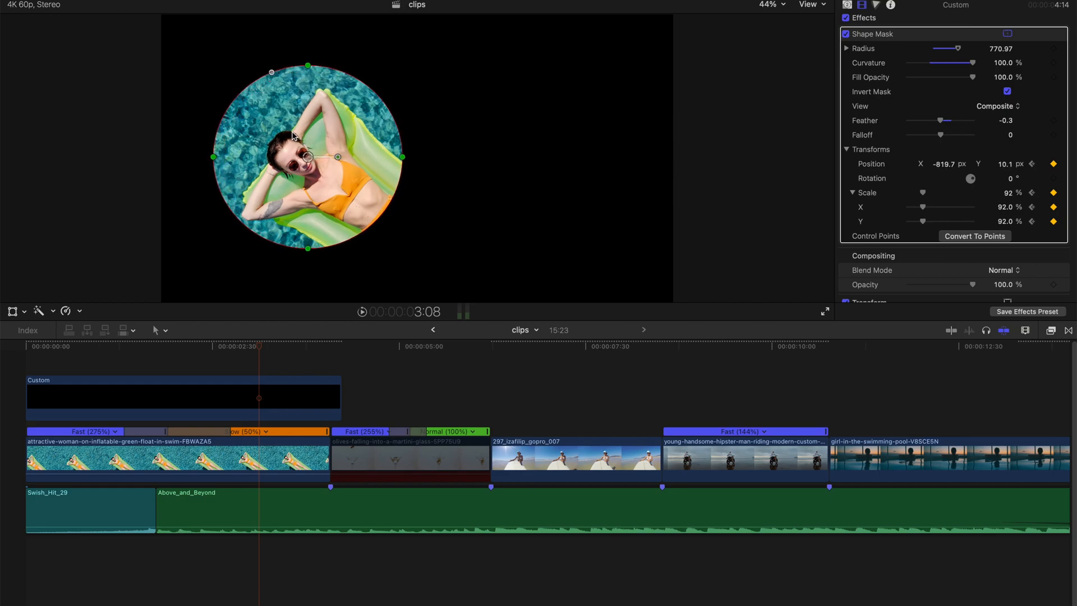
- At the generator's end, scale the circle down to about 2% so it closes to a tiny dot
left_click(287, 347)
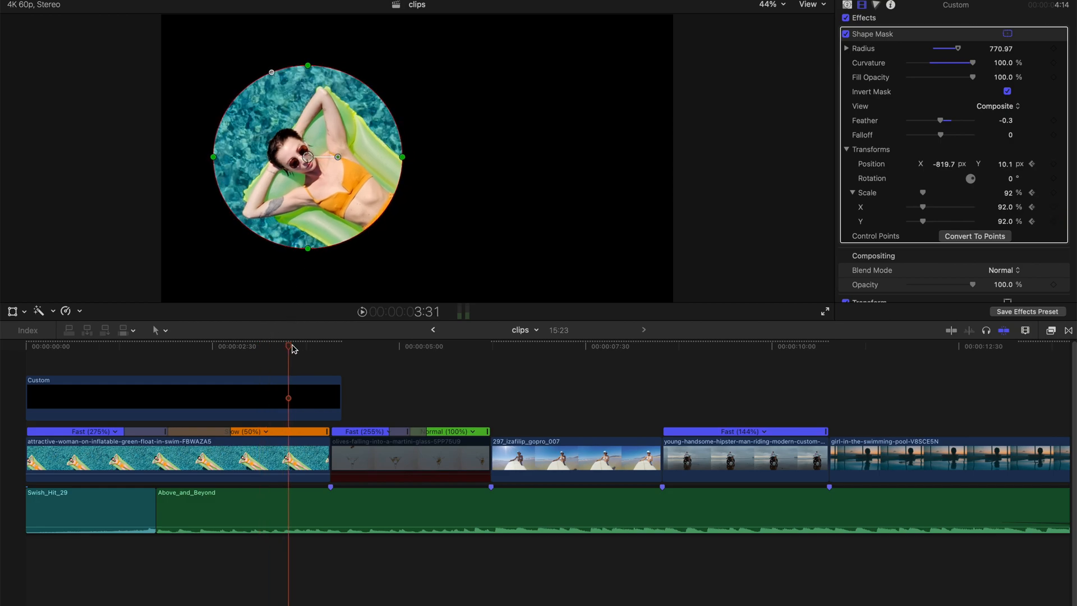
left_click(310, 347)
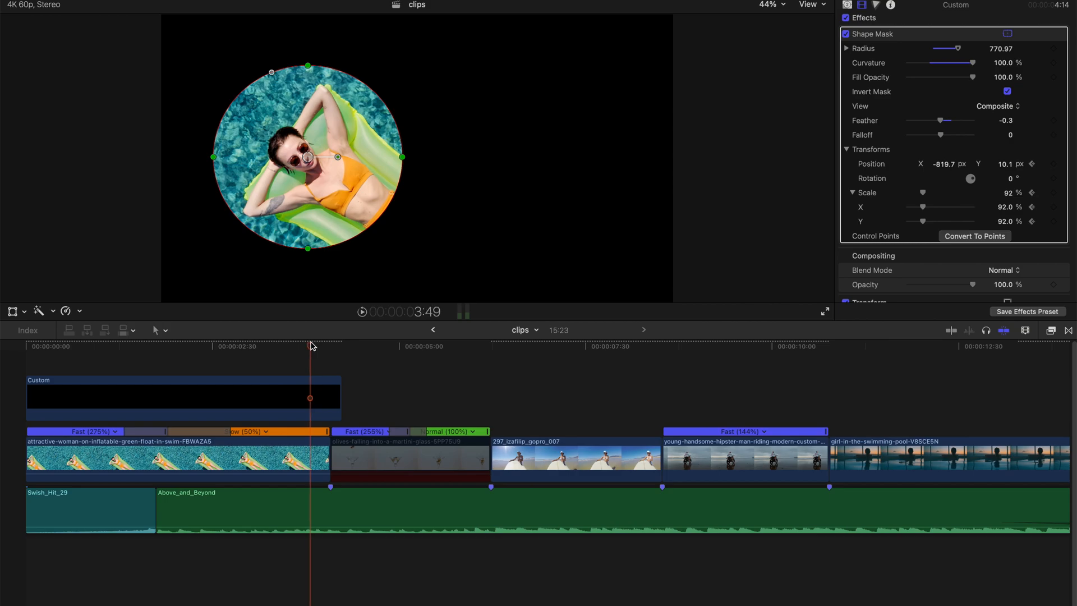
mouse_move(1060, 200)
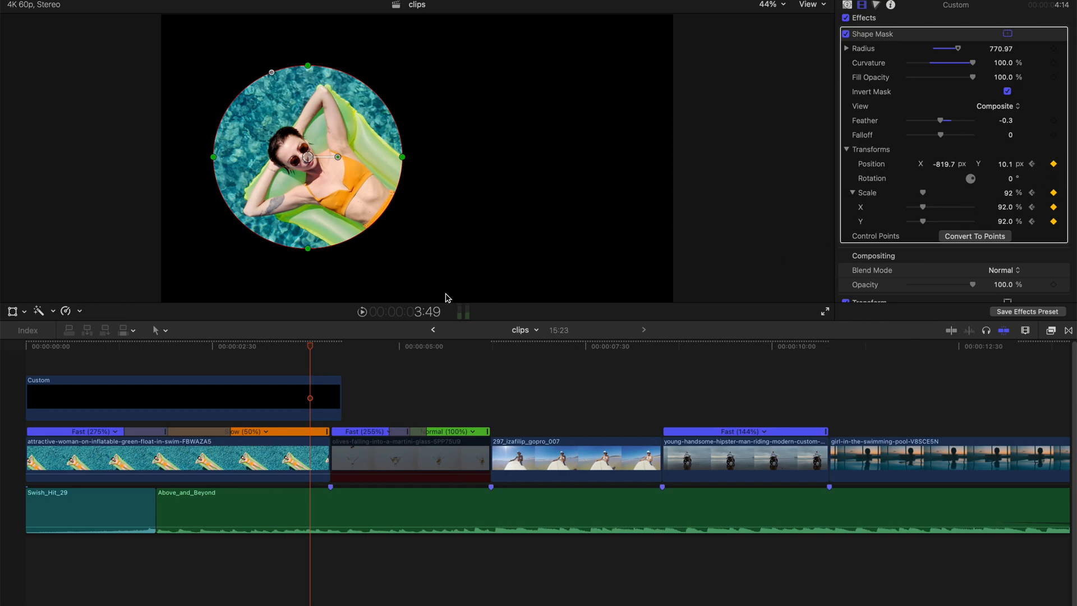
mouse_move(317, 353)
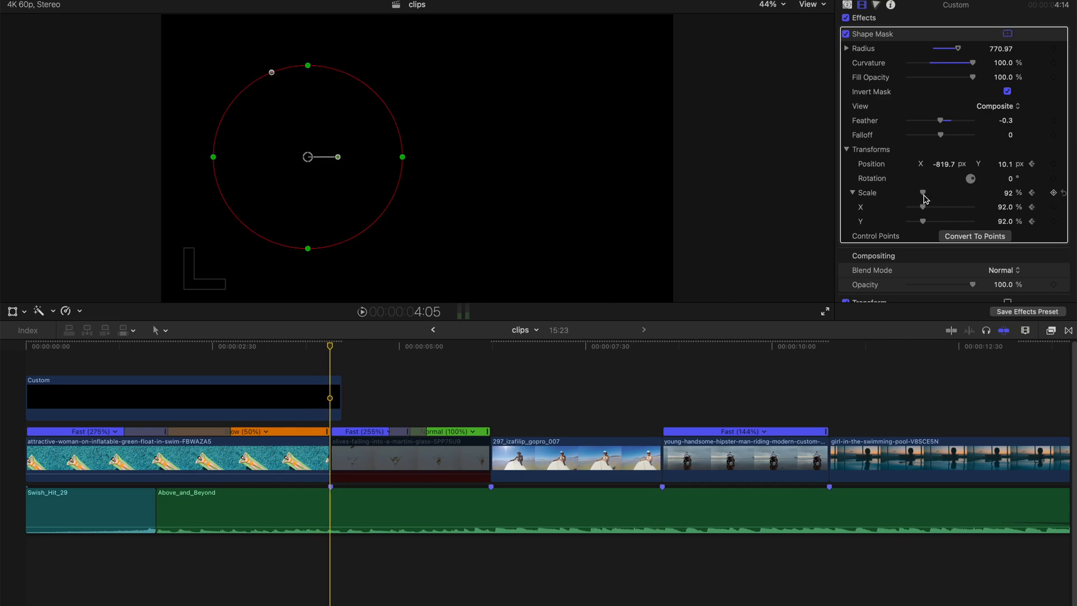
left_click_drag(923, 193, 910, 193)
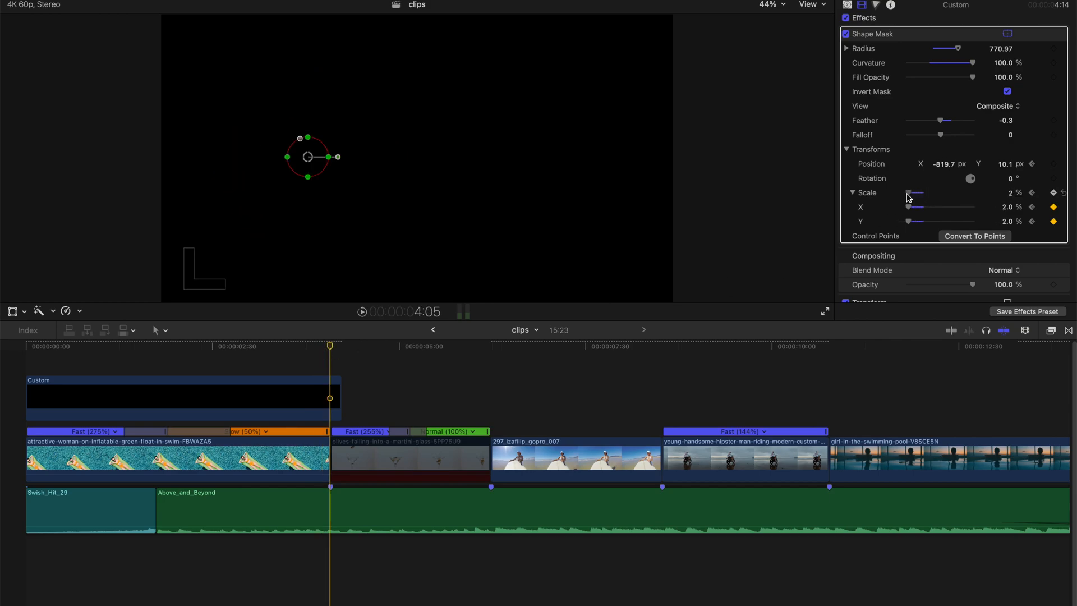
left_click_drag(916, 192, 912, 192)
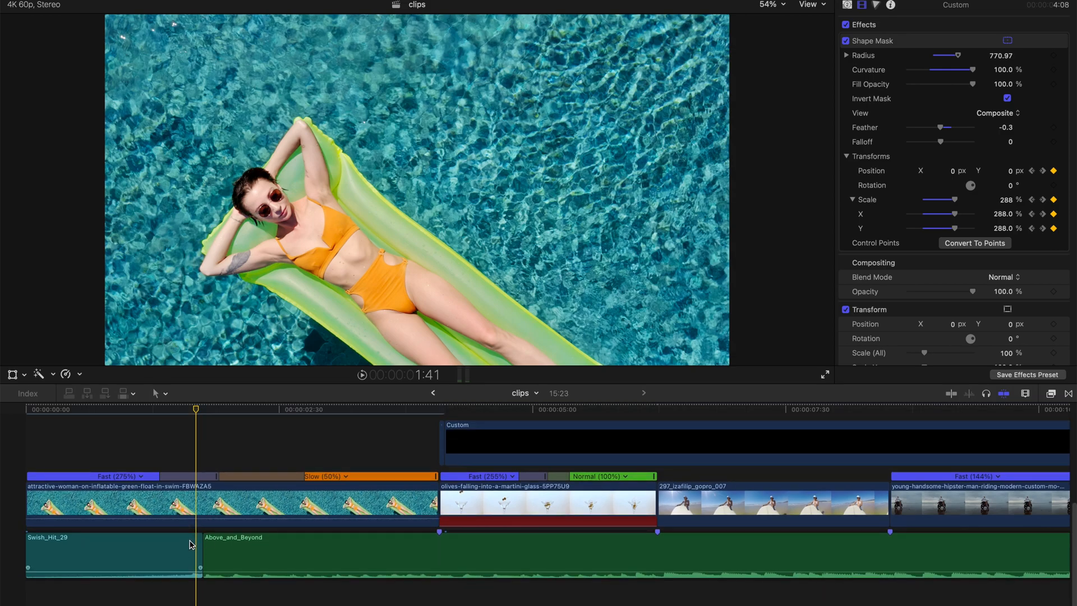
mouse_move(178, 535)
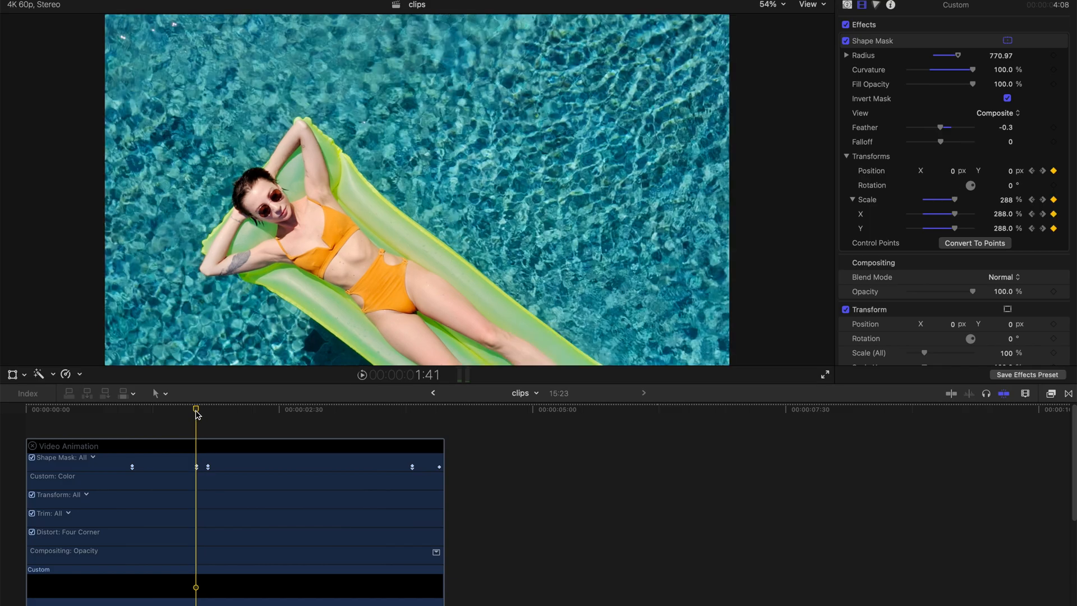
- Select a Shape Mask keyframe in the video animation lane and move it later to 01:00:02:14
left_click(185, 409)
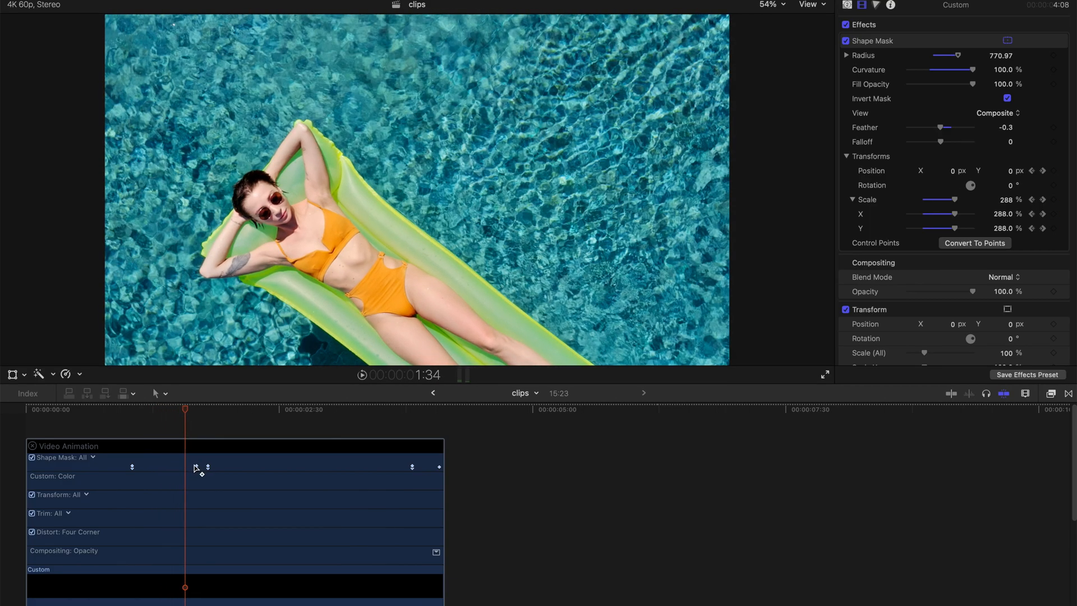
mouse_move(197, 474)
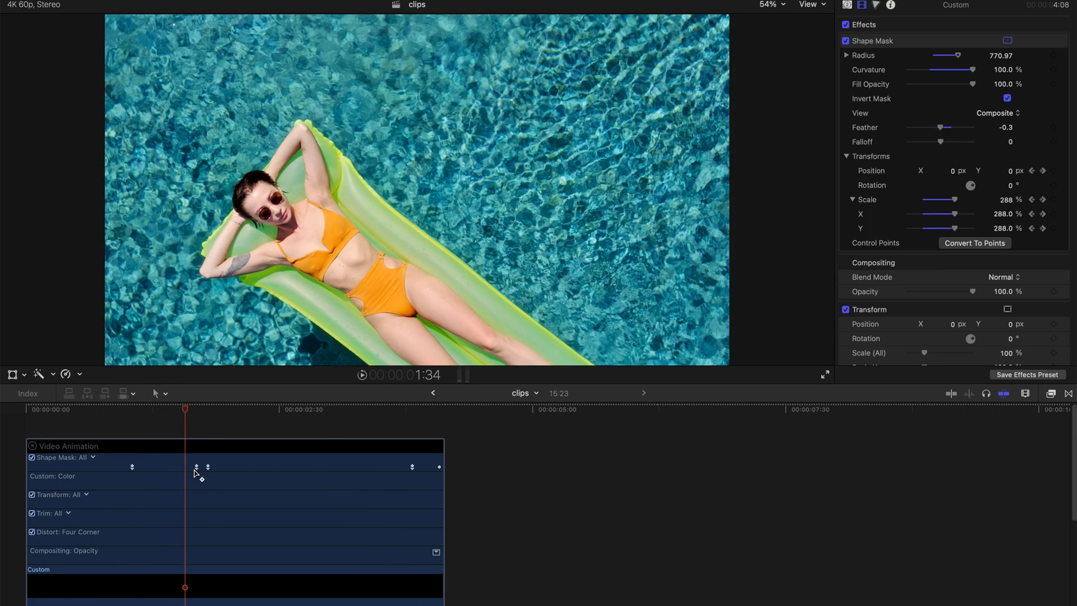
left_click(26, 409)
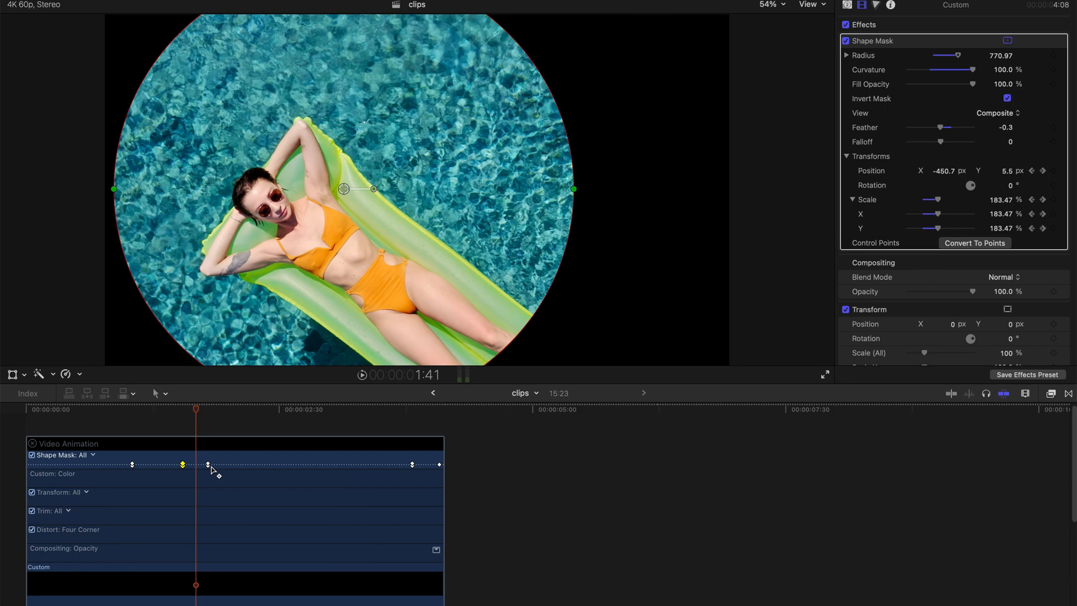
left_click_drag(210, 465, 251, 465)
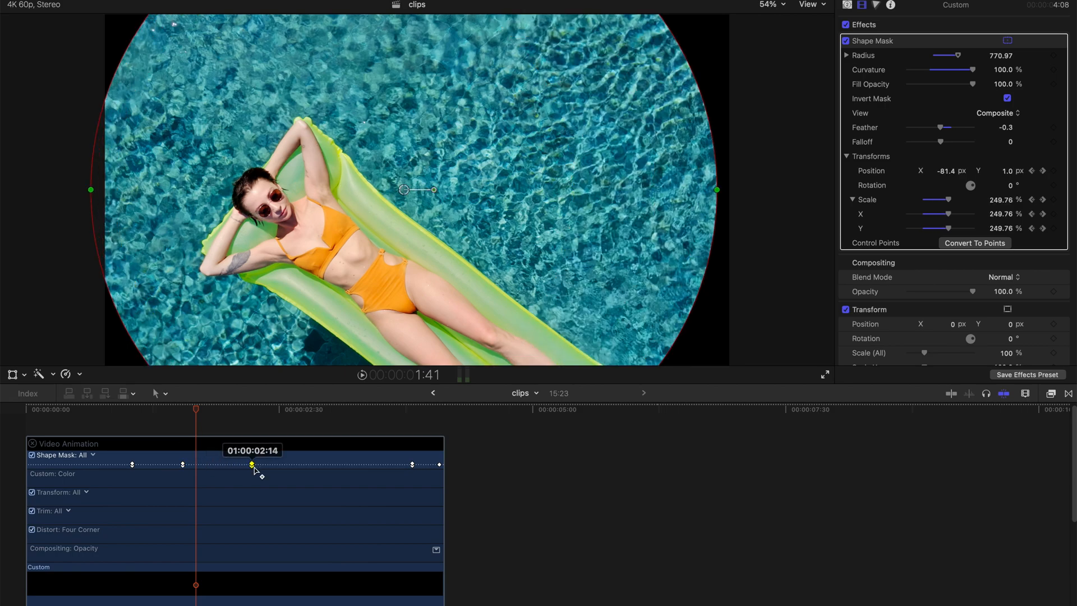
mouse_move(316, 349)
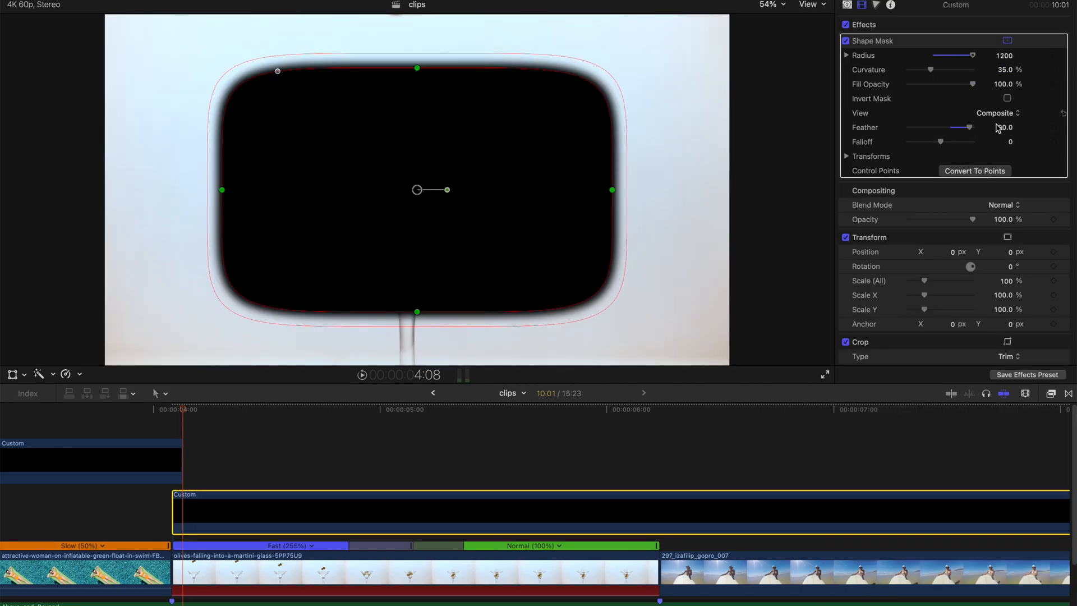
- Invert the second generator's Shape Mask and expand its Transforms and Scale settings
left_click(1007, 98)
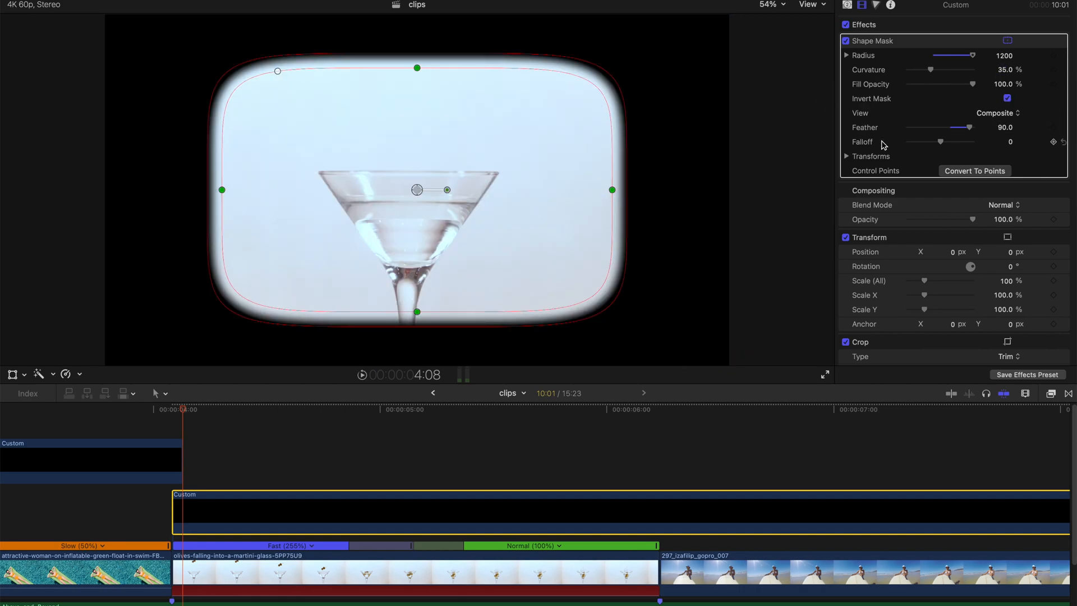
left_click(846, 156)
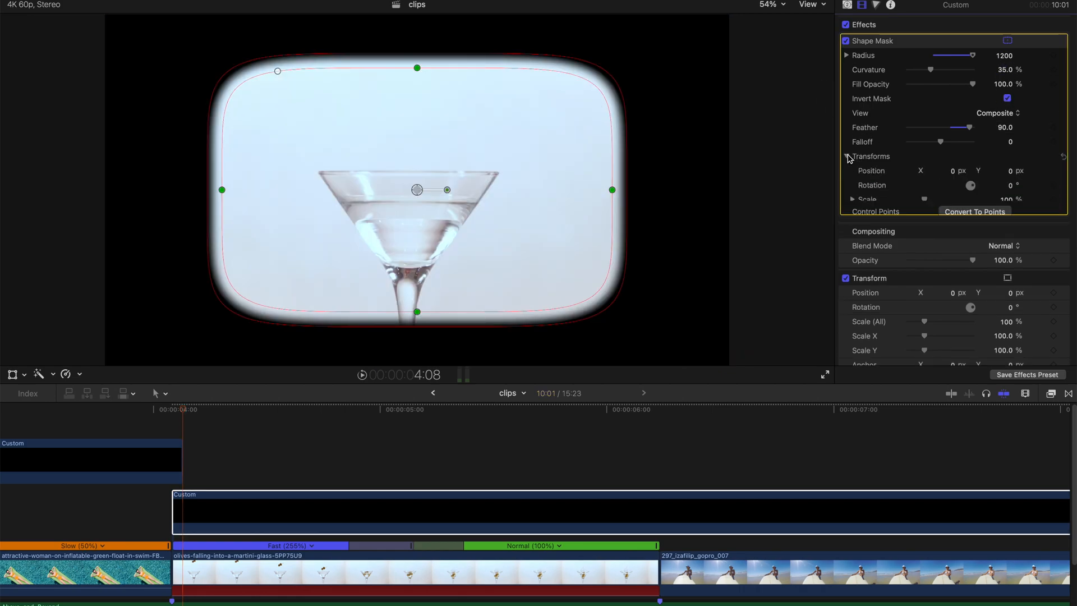
left_click(846, 156)
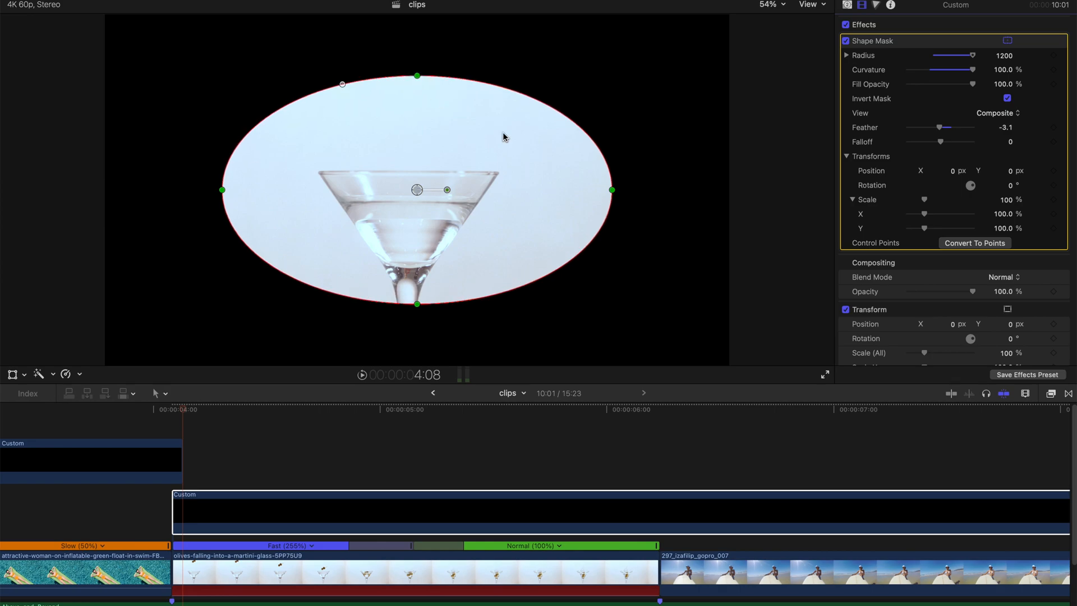
- Narrow the oval mask into a circle and position it over the martini glass
left_click_drag(611, 189, 540, 190)
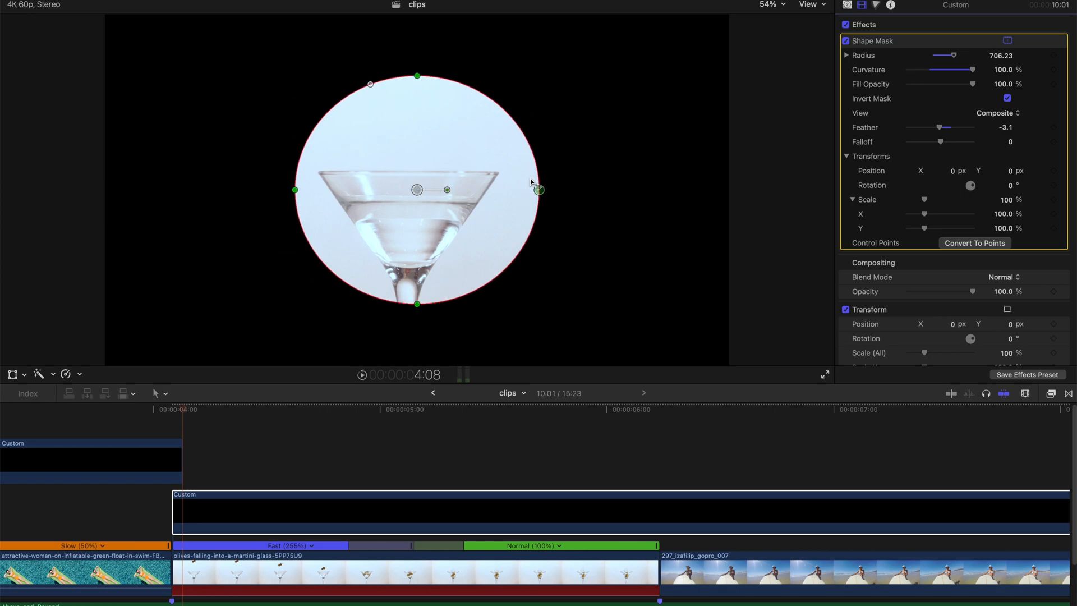
left_click_drag(539, 190, 537, 190)
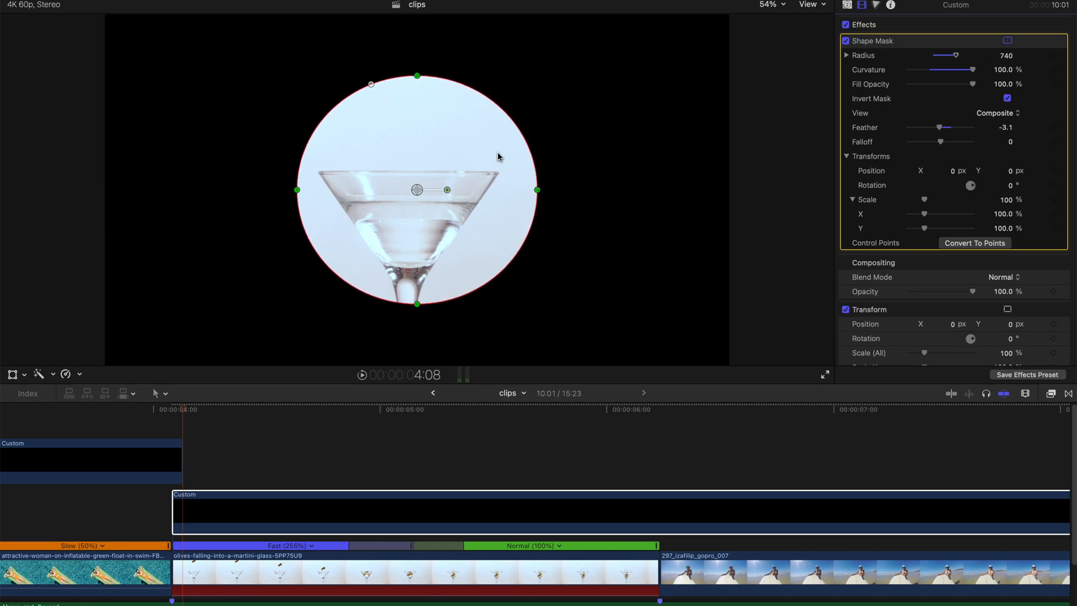
left_click_drag(415, 191, 407, 209)
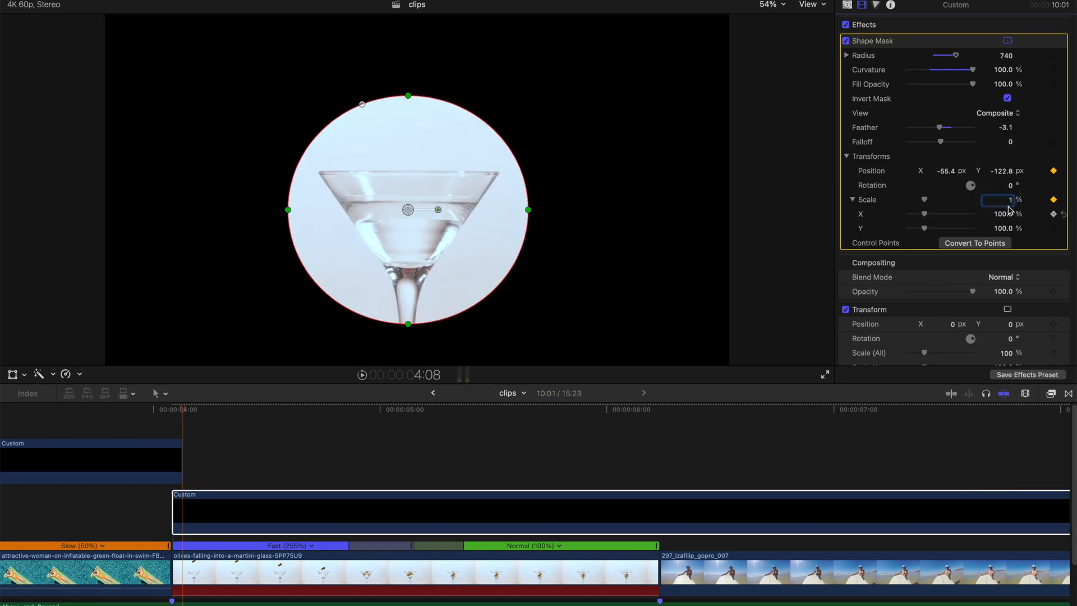
- Set the keyframed mask Scale to 1% so the circle starts as a tiny dot
type("1")
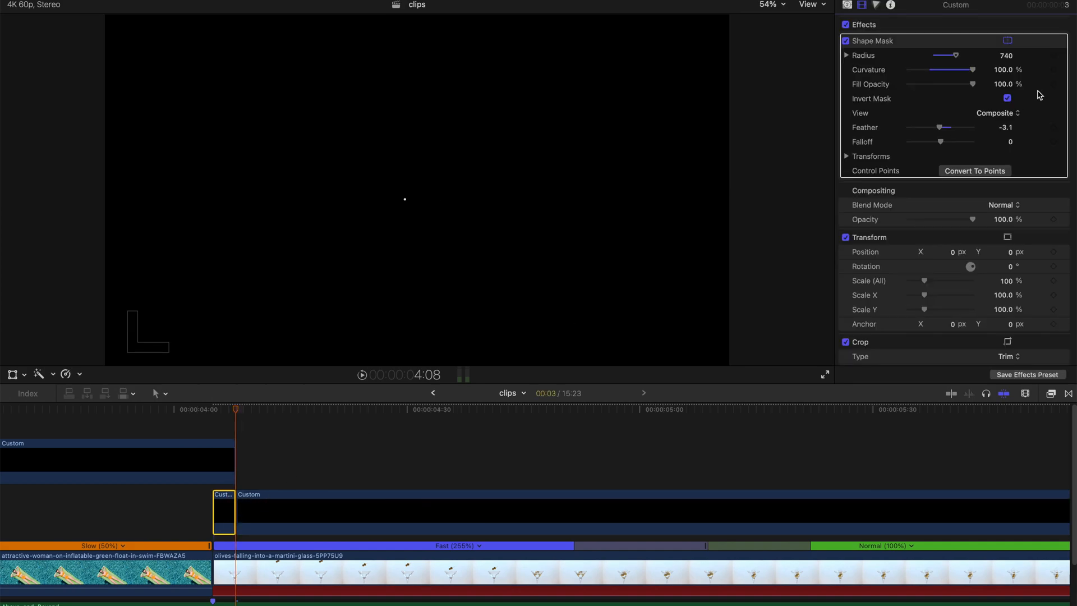
- Keyframe the long generator's mask Scale at 87% so the circle grows to frame the glass
left_click(846, 41)
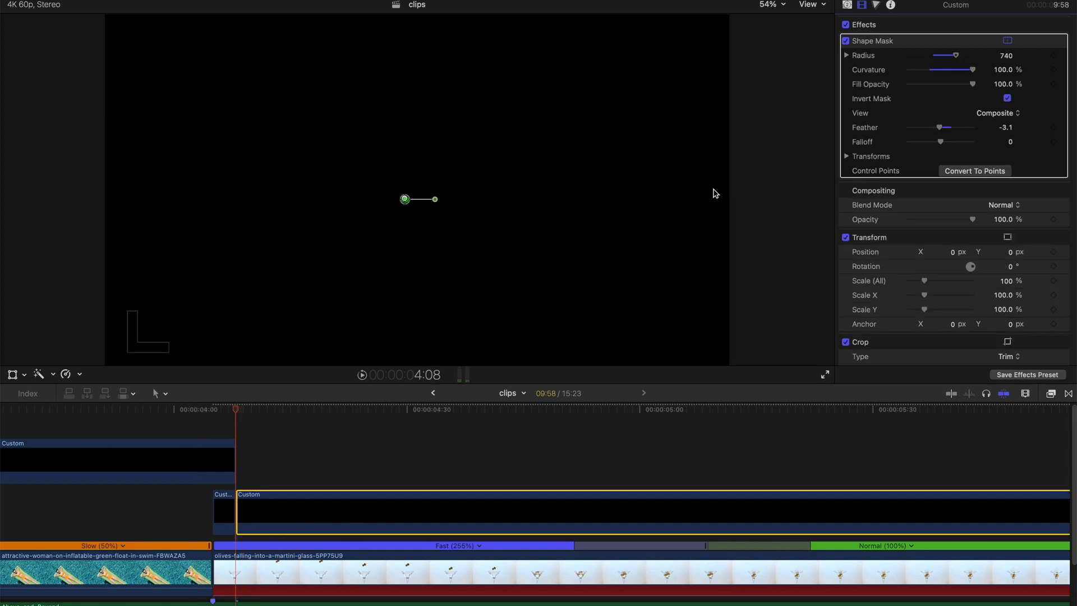
left_click(352, 411)
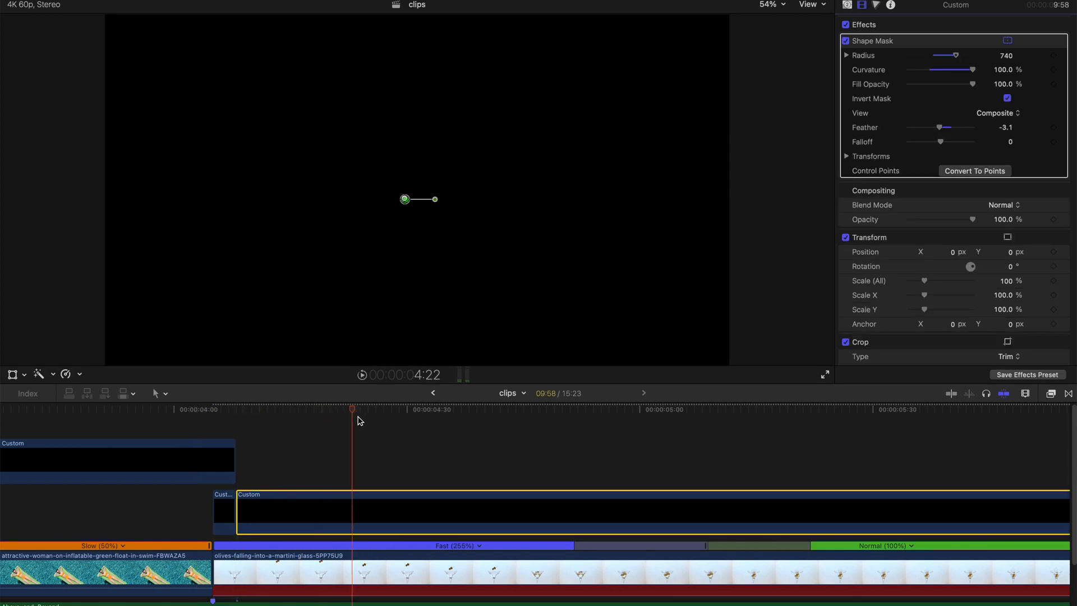
left_click(387, 409)
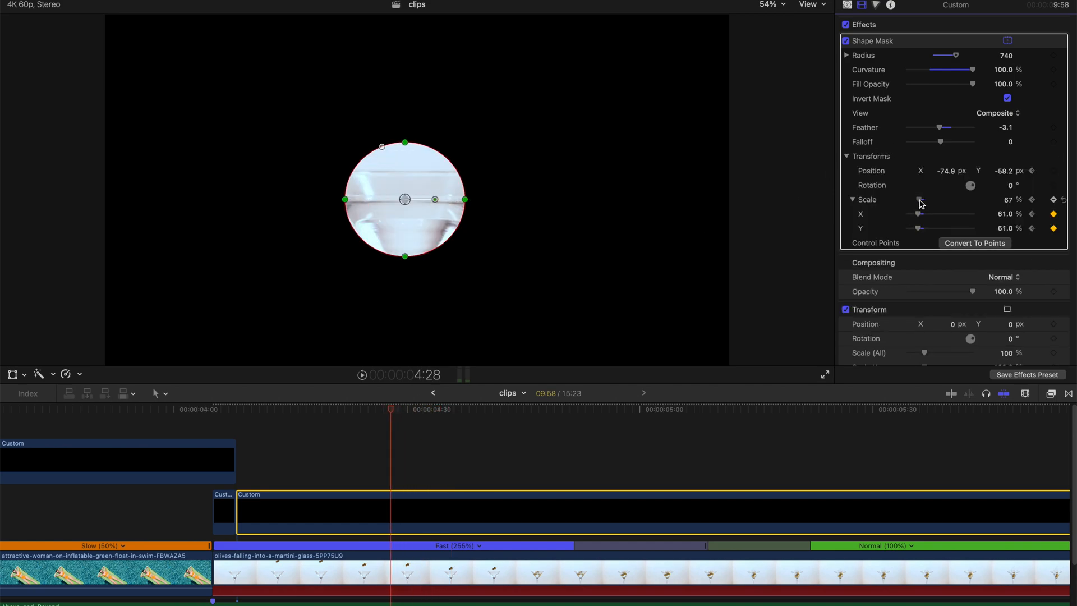
left_click_drag(920, 204, 935, 204)
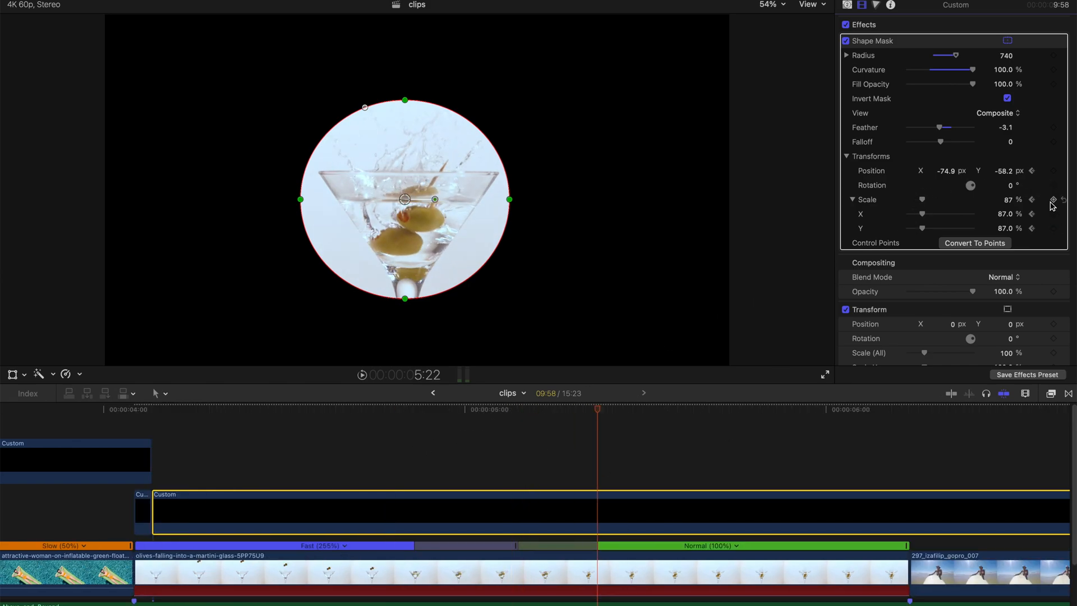
left_click(1052, 200)
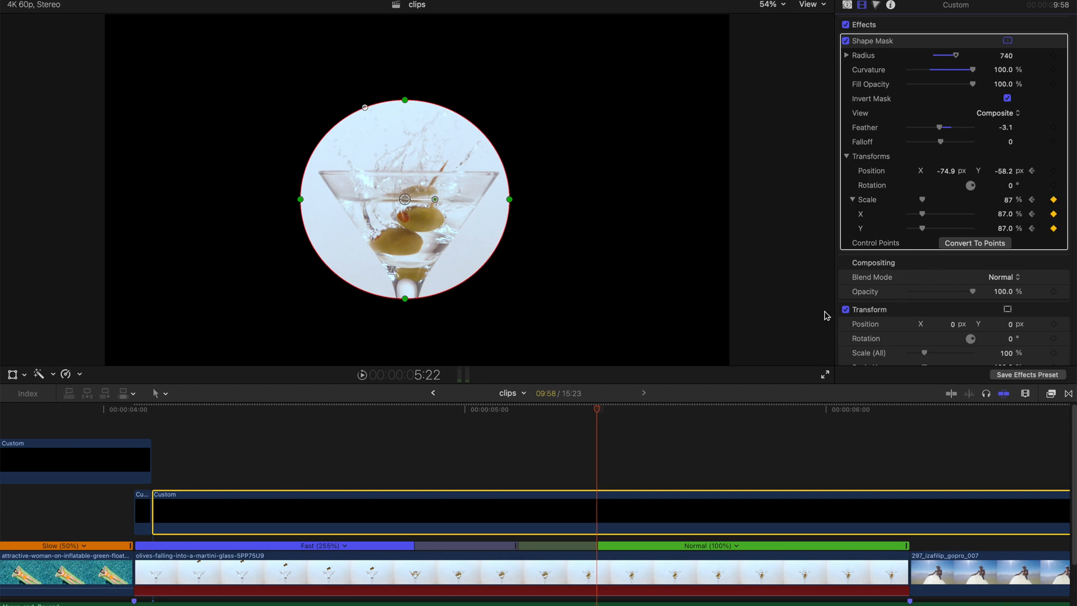
left_click(681, 409)
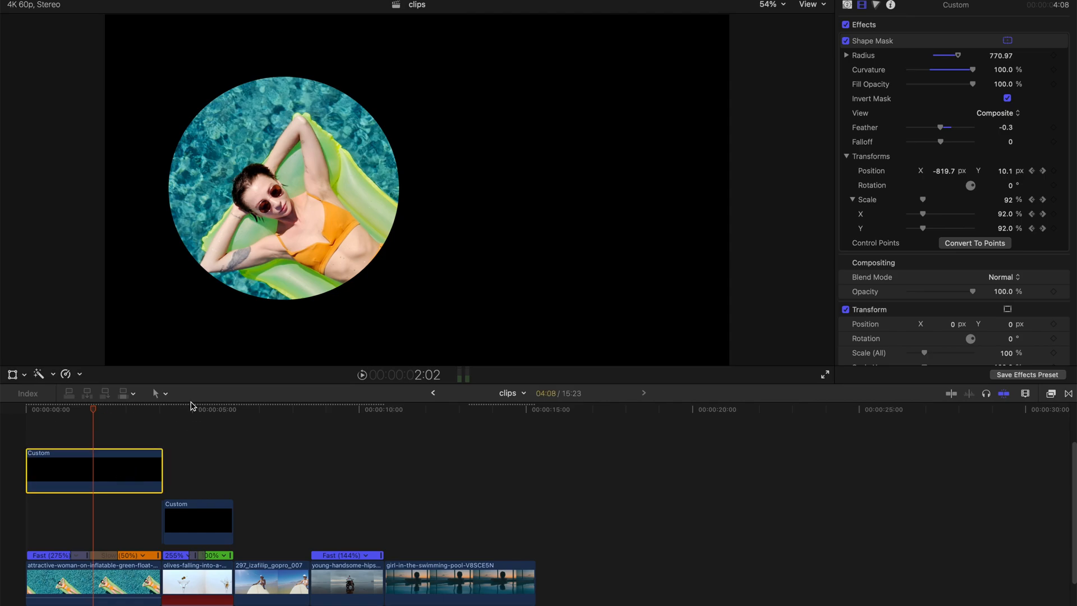
- Show Video Animation for the surfer clip's generator to reveal its Shape Mask keyframes
left_click(233, 409)
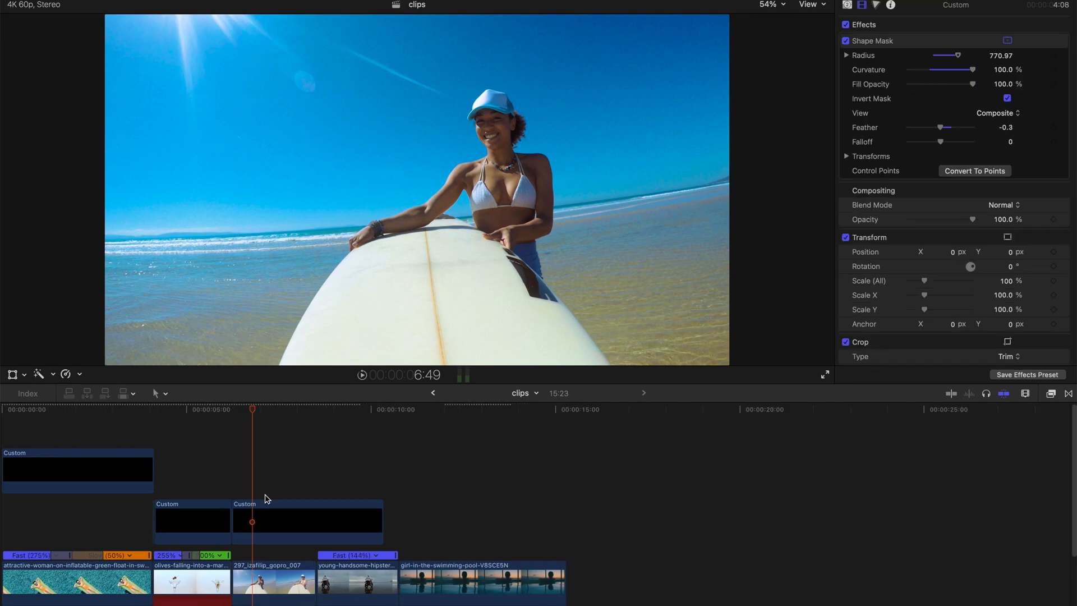
right_click(251, 520)
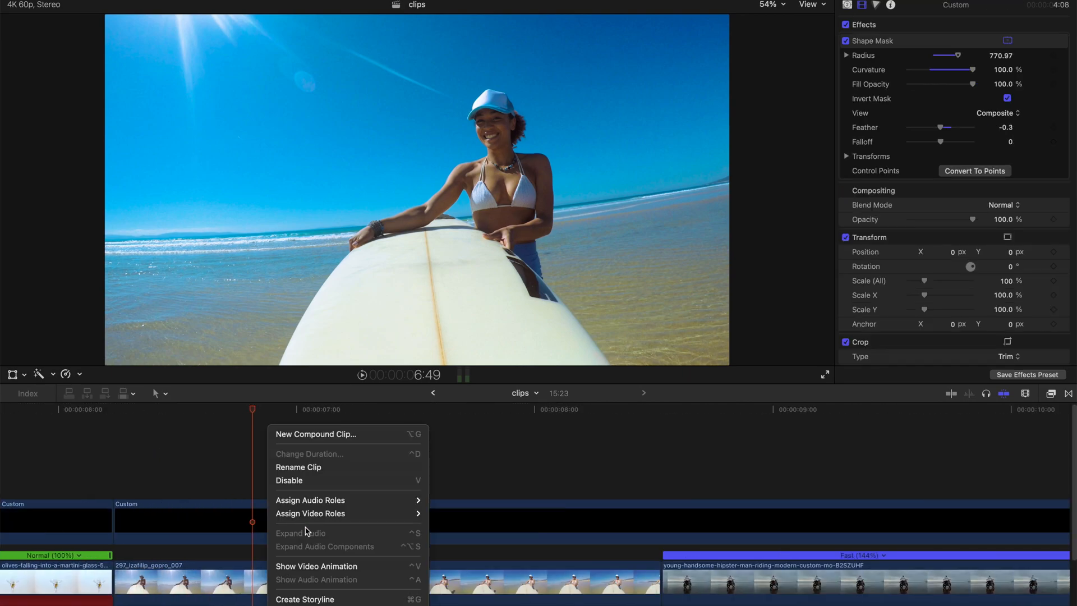
left_click(317, 565)
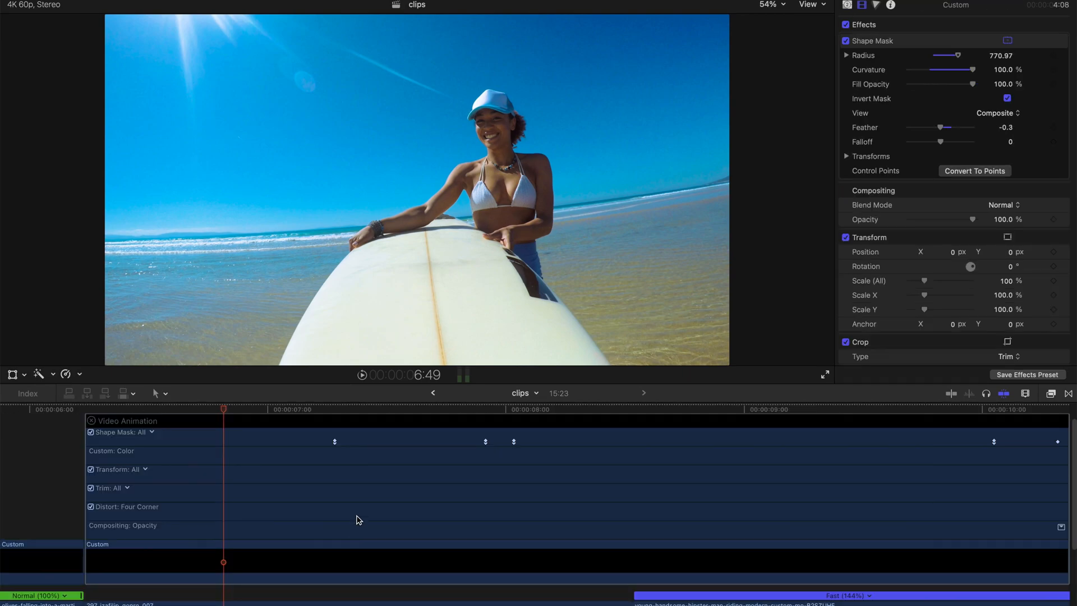
left_click(334, 411)
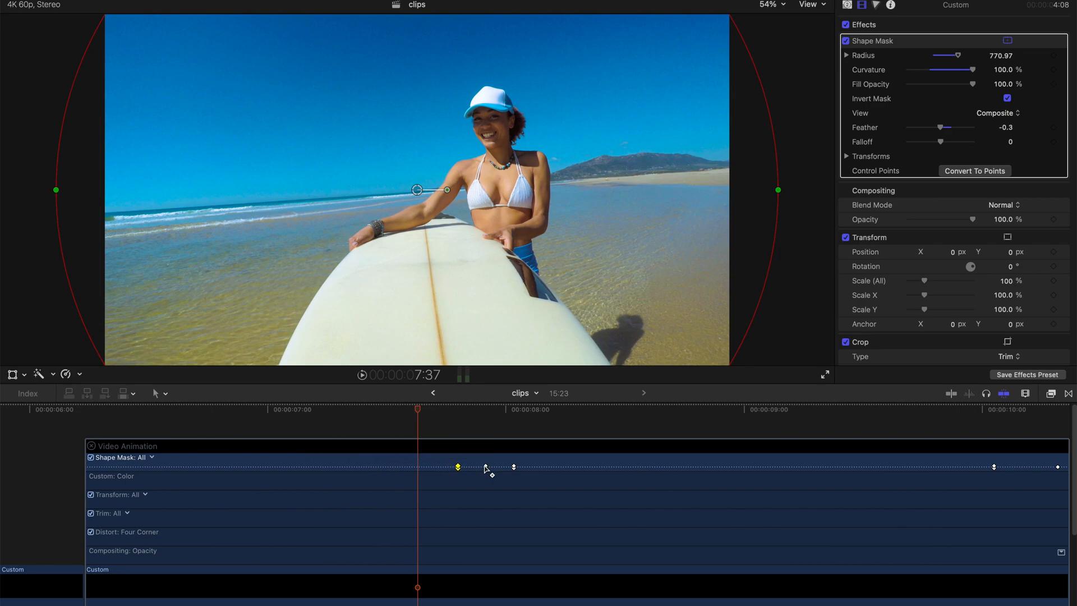
- Shift the mask keyframes later so the circle closes in on the surfer
left_click(561, 467)
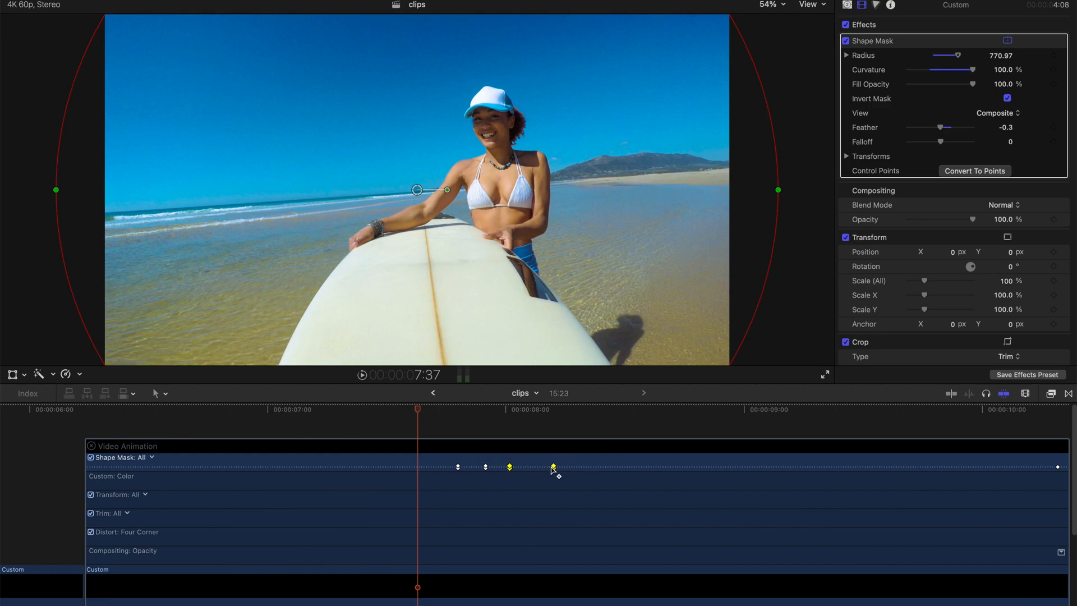
left_click_drag(553, 466, 573, 466)
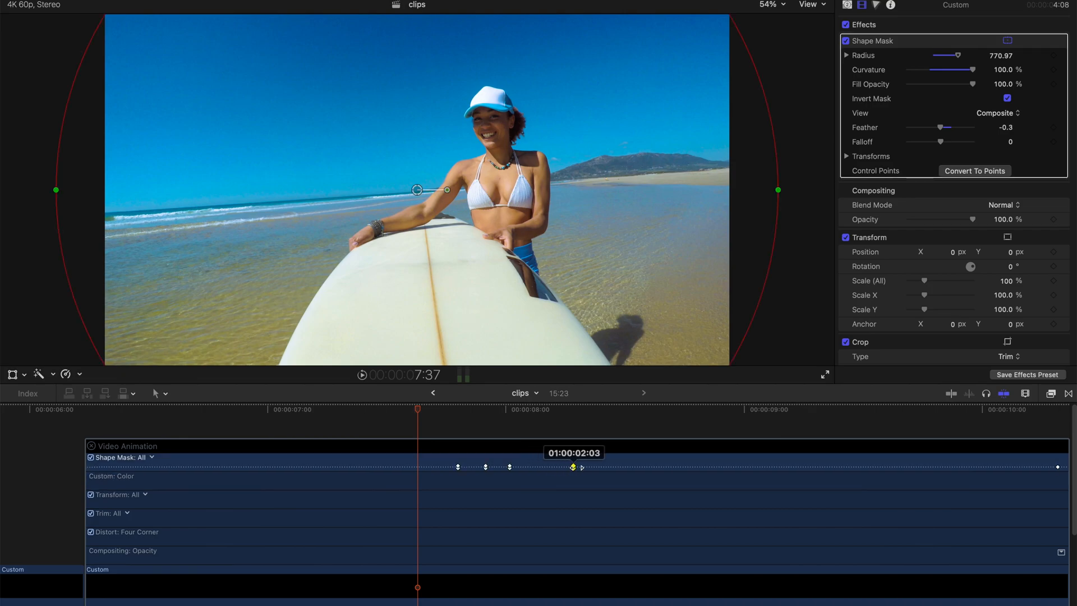
left_click_drag(573, 467, 619, 467)
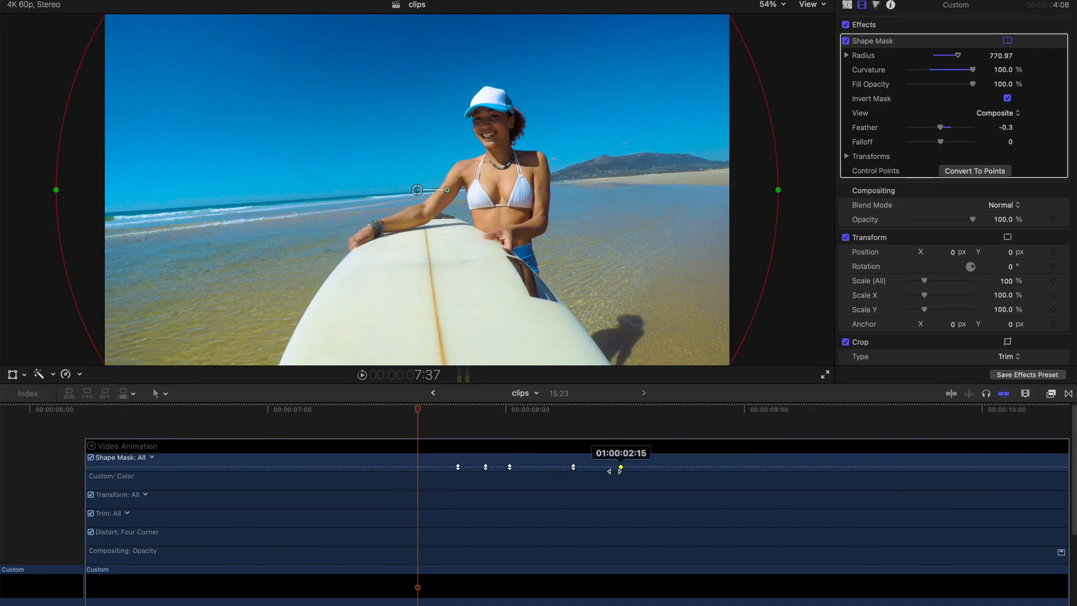
left_click_drag(619, 466, 573, 466)
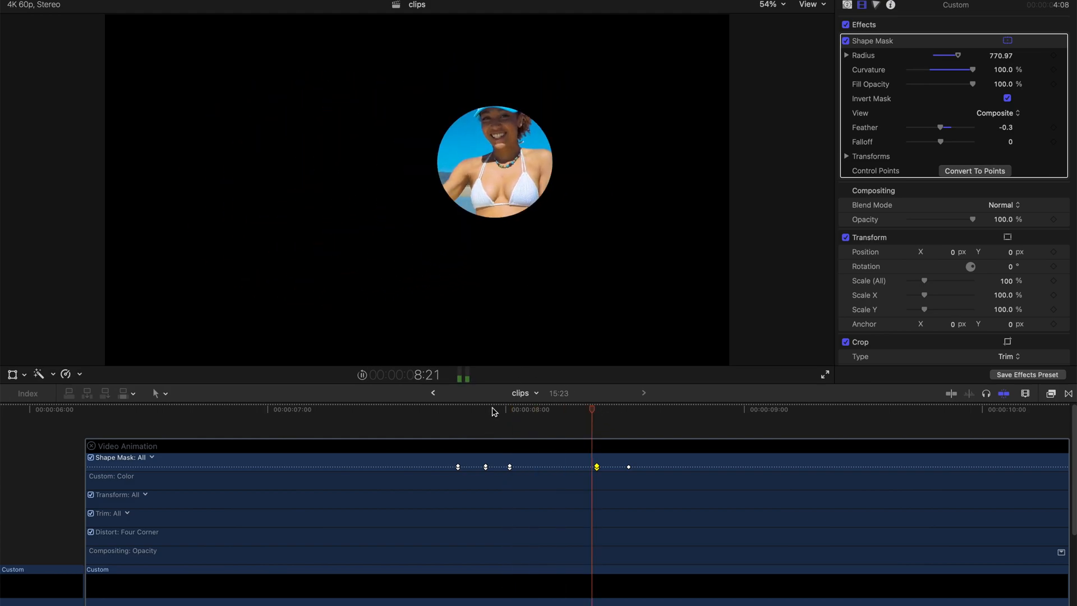
left_click(503, 410)
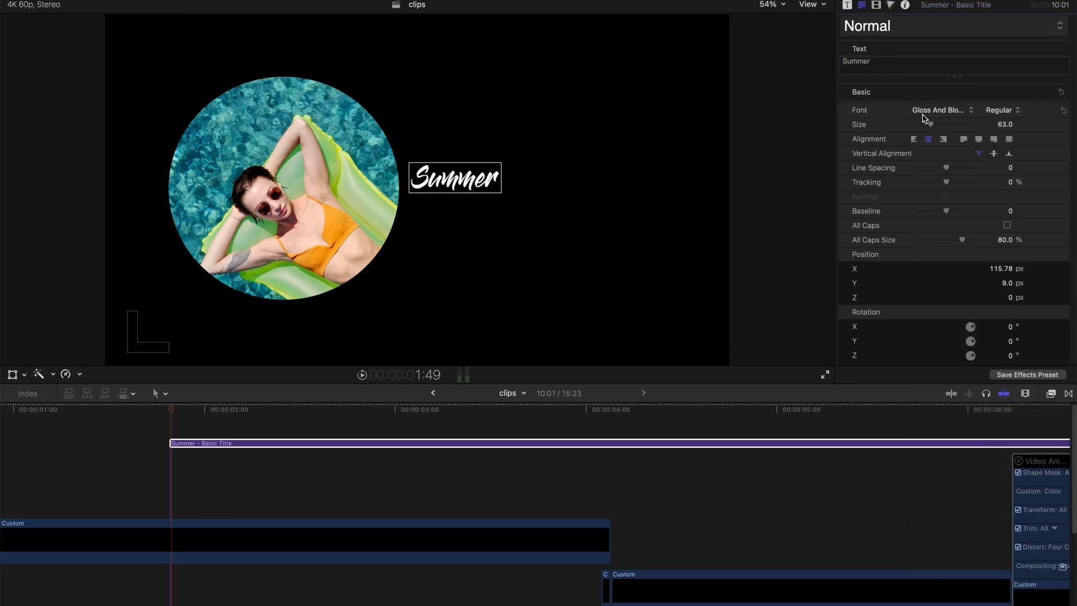
- Enlarge the 'Summer' title with the Size slider and resume playback
left_click_drag(931, 124, 955, 124)
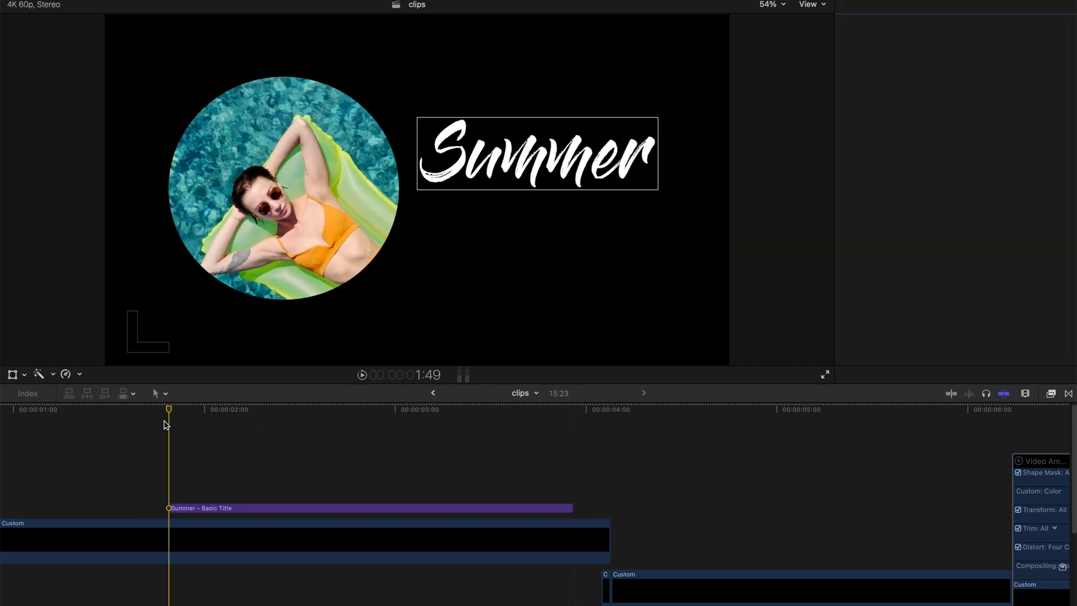
left_click(62, 409)
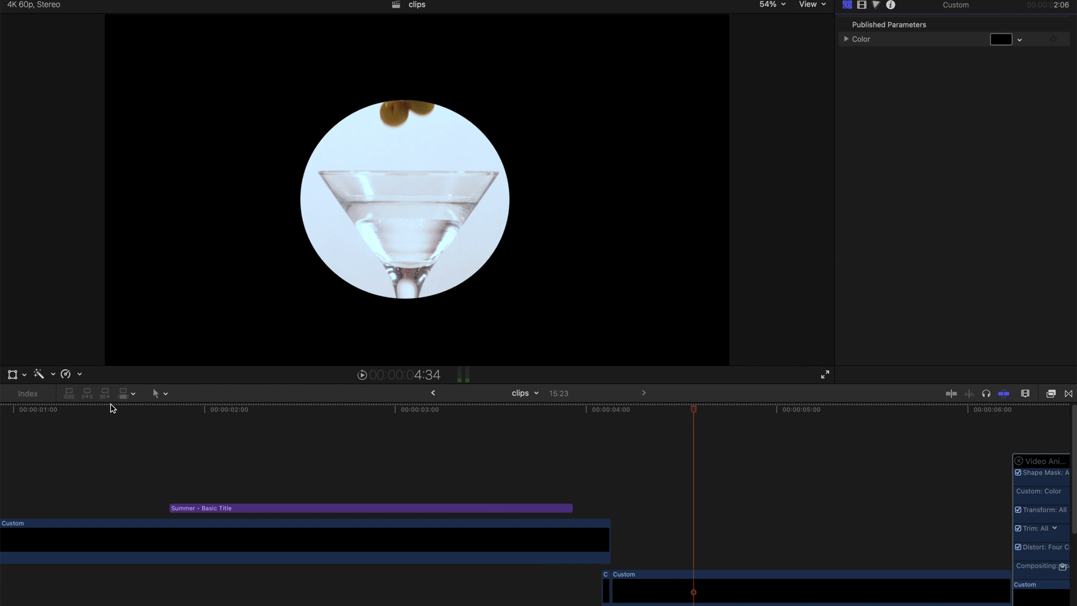
mouse_move(468, 225)
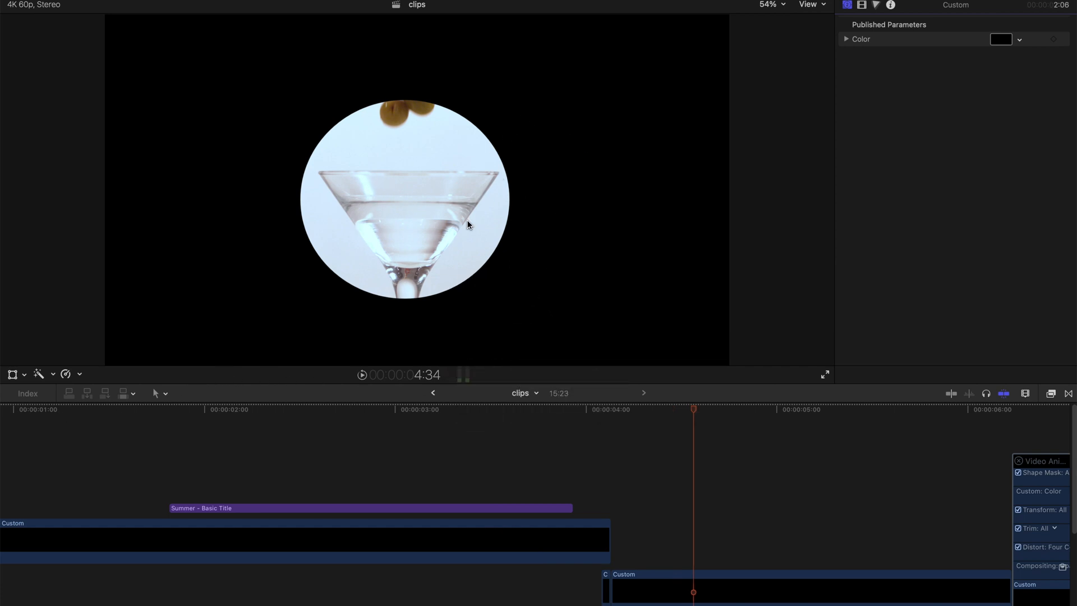